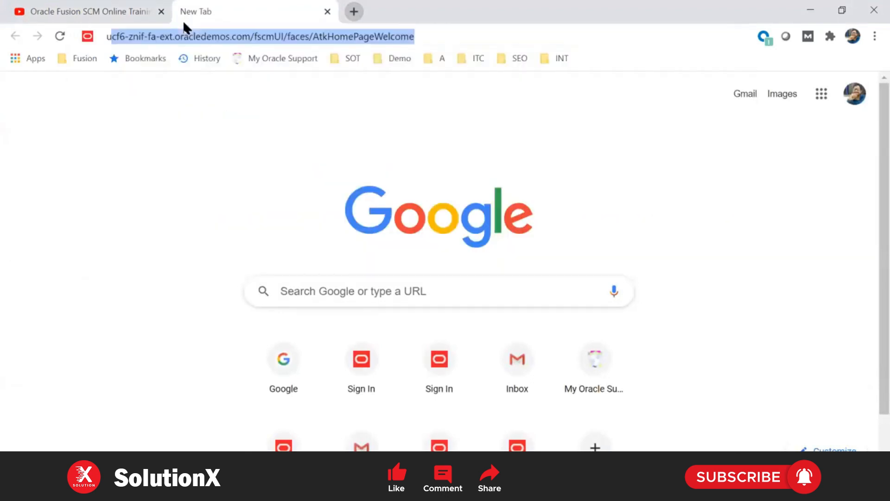
Sign in to the Fusion demo instance using a suggested URL and a saved login
click(260, 36)
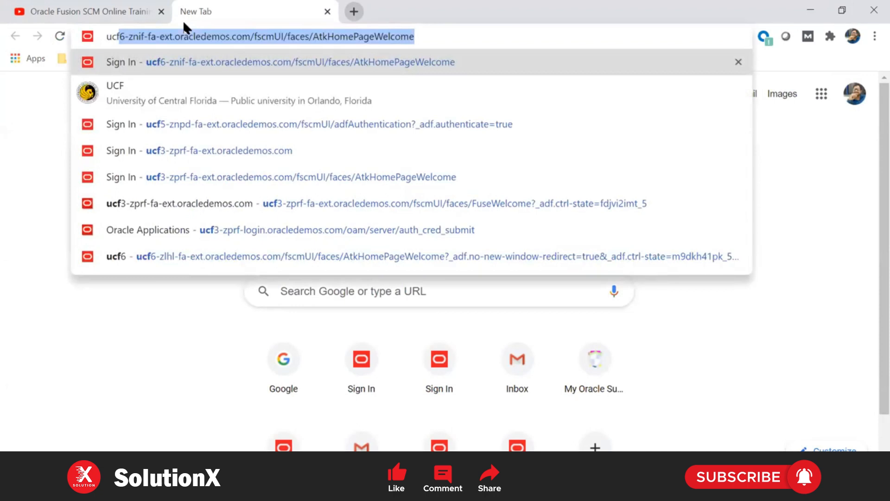
click(218, 151)
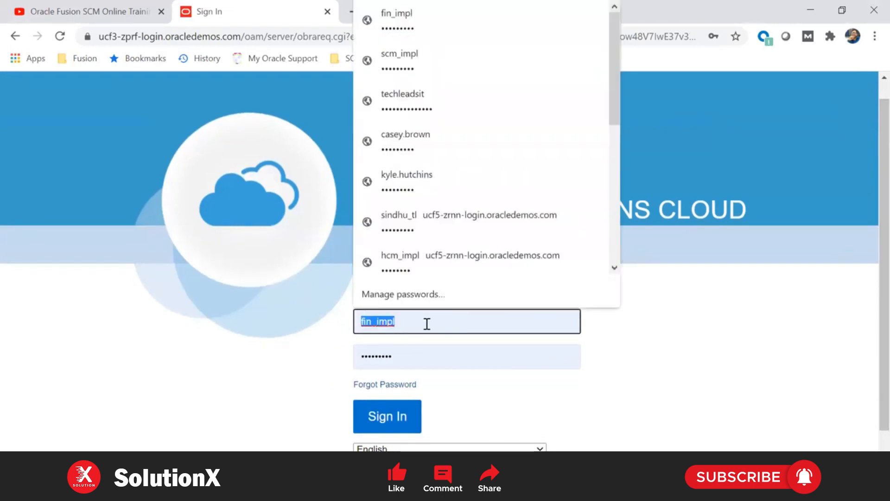
click(387, 415)
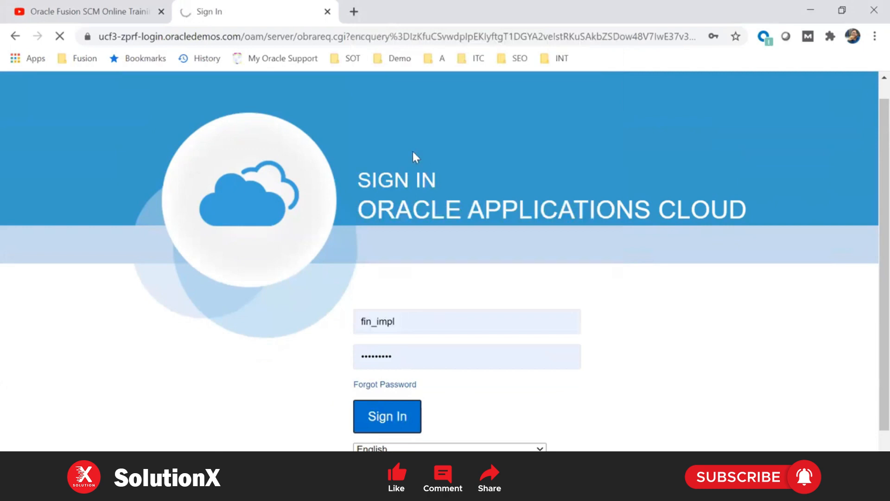
click(387, 415)
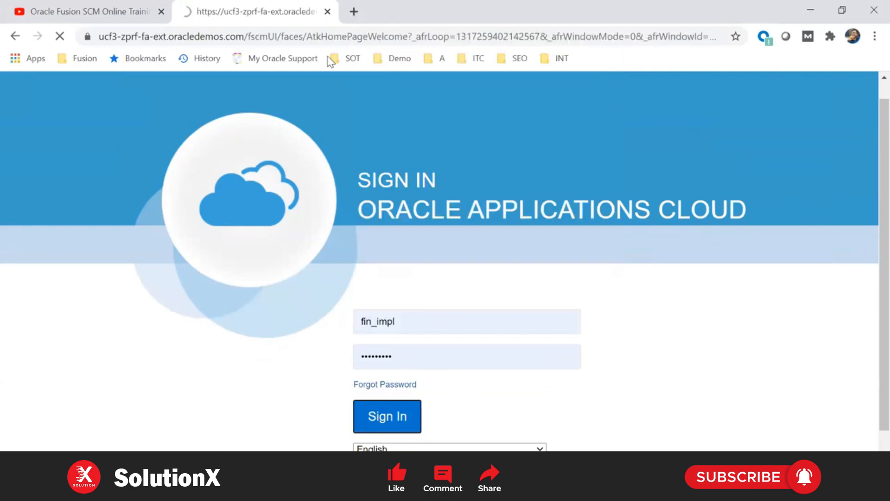
click(387, 415)
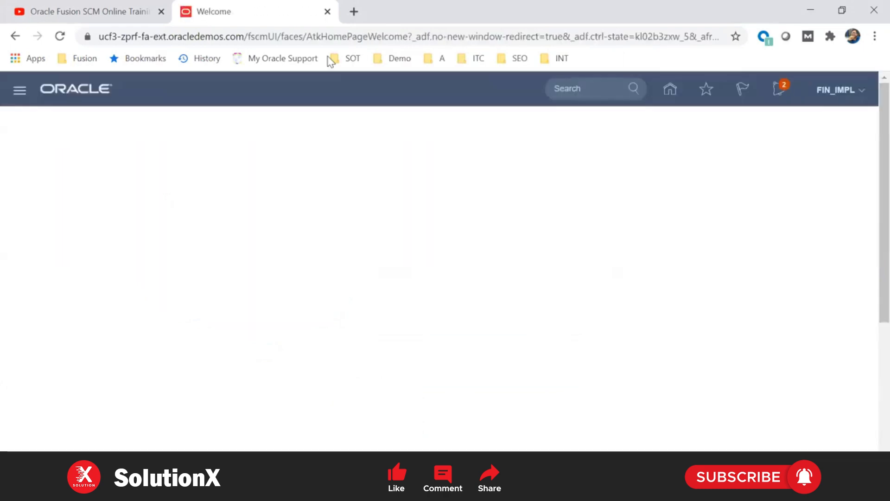
mouse_move(524, 213)
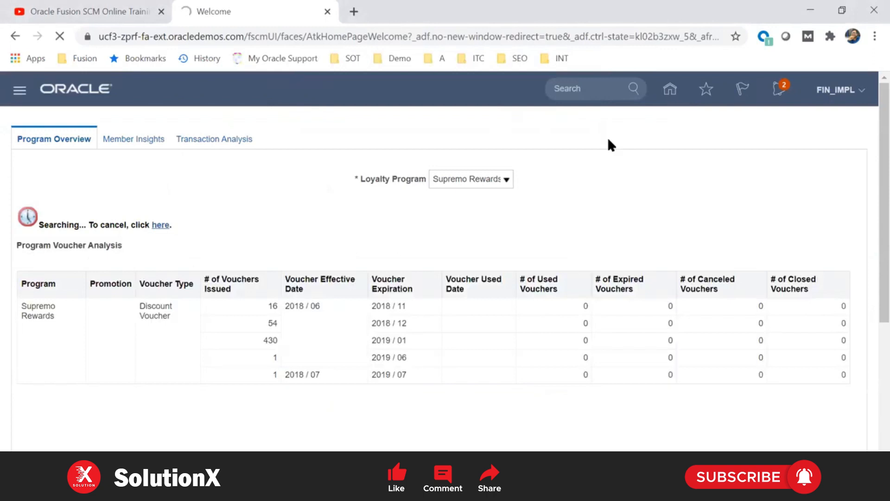
From the home page's application icons, launch the Security Console
click(669, 88)
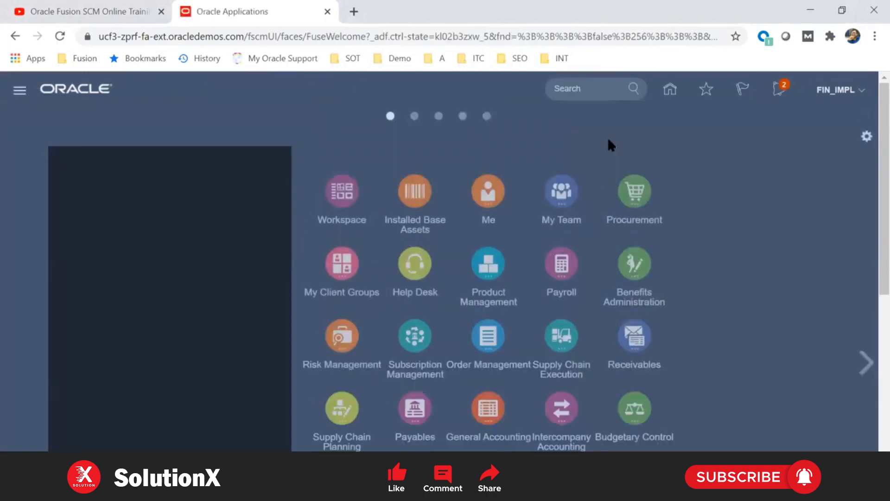
scroll(down, 3)
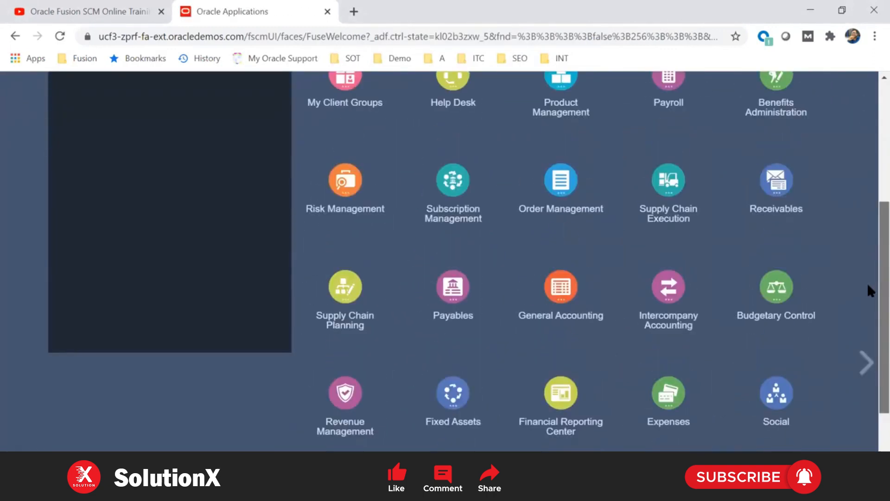
scroll(down, 3)
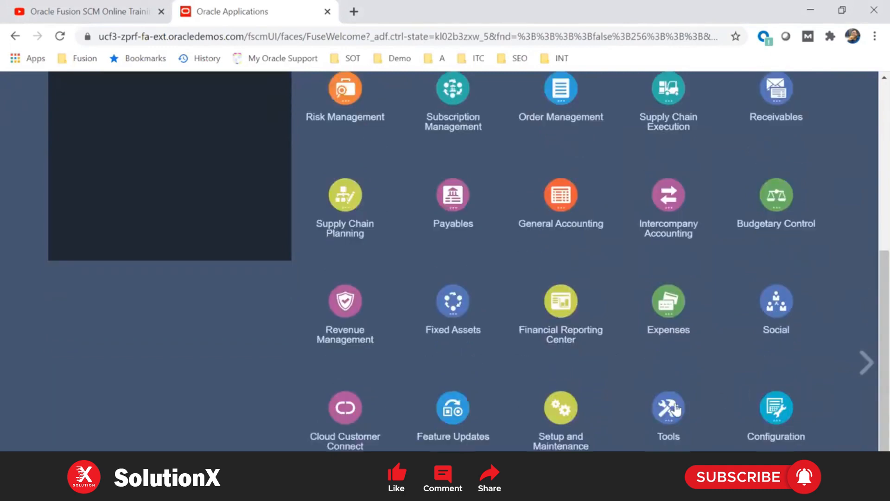
scroll(down, 3)
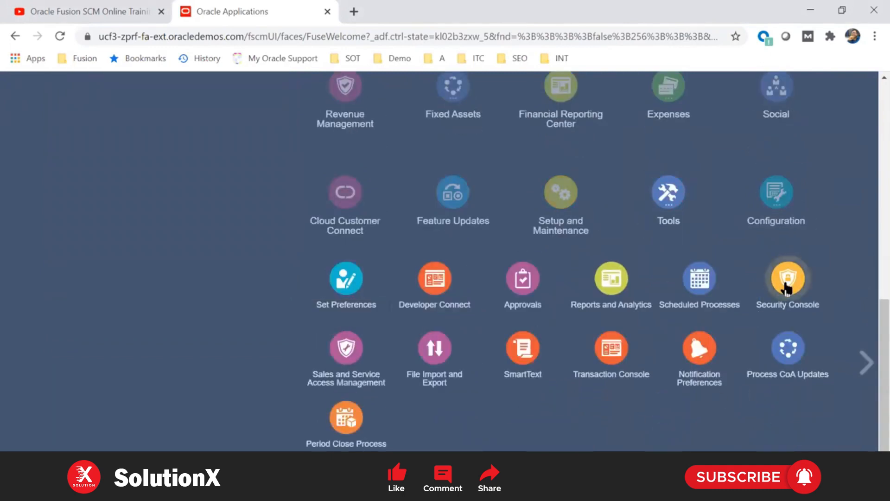
click(788, 278)
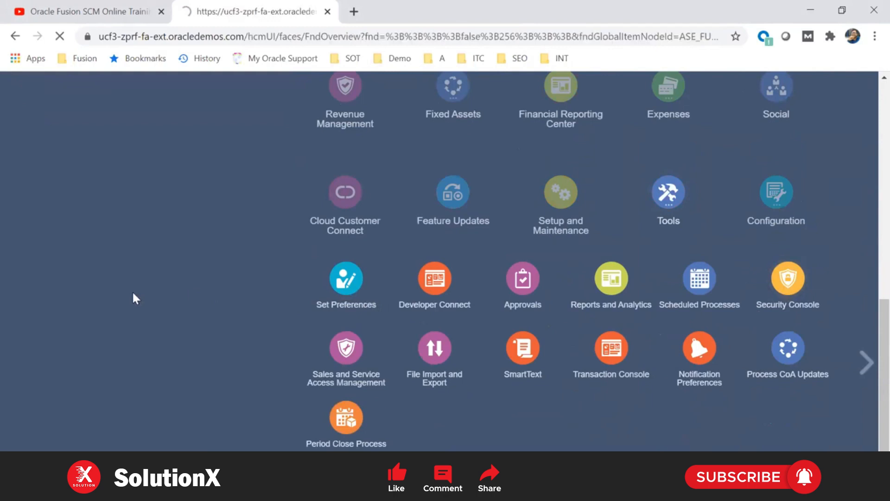
click(787, 274)
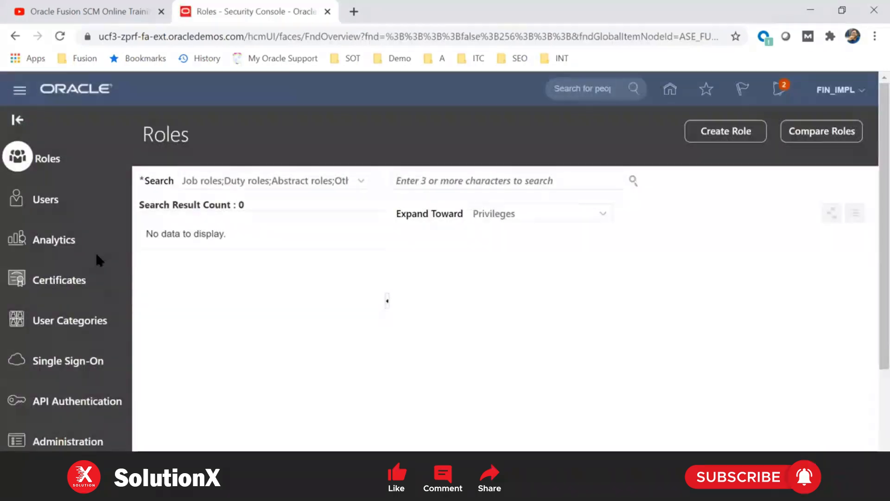
Search Users for casey.brown and open the SYSTEM ADMINISTRATOR account details
click(48, 199)
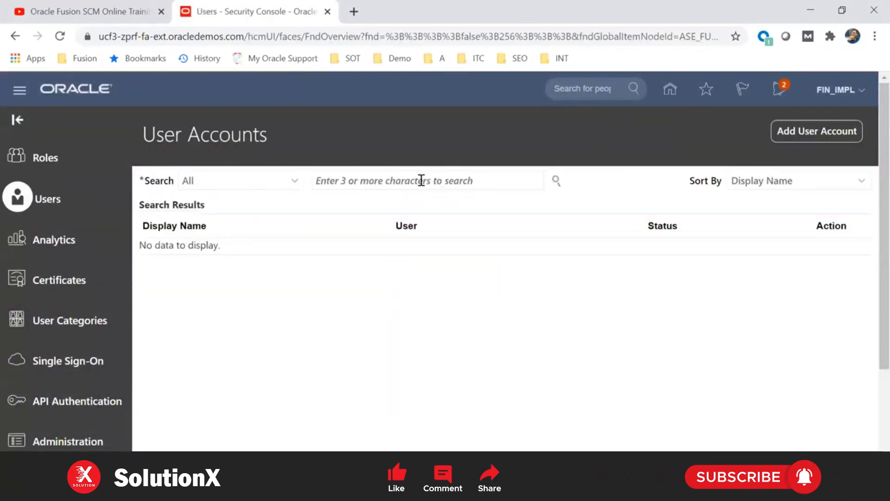
text(casey.)
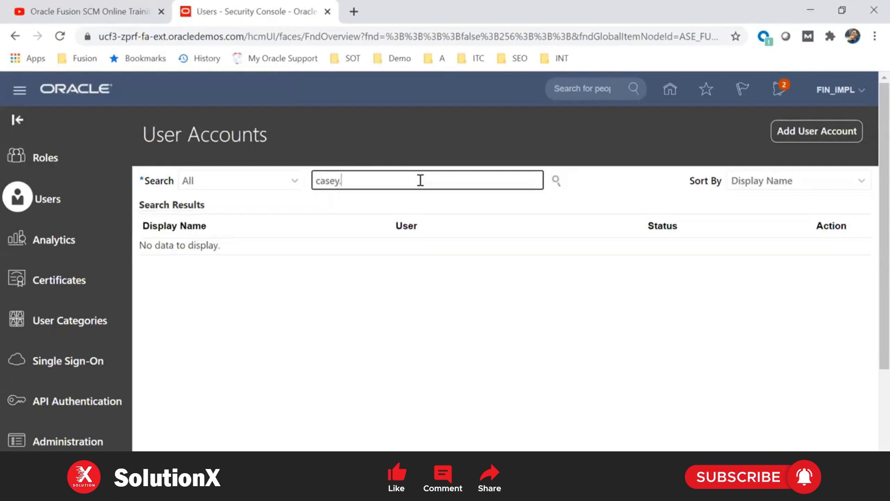
text(brown)
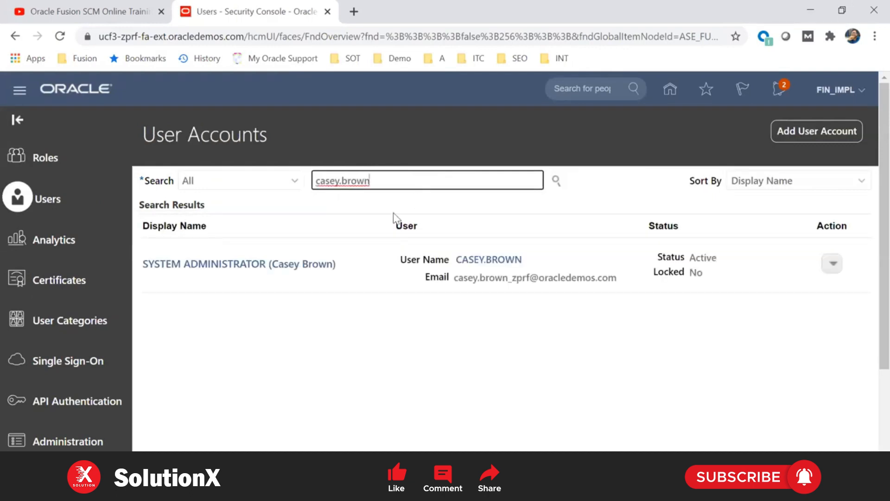
mouse_move(238, 264)
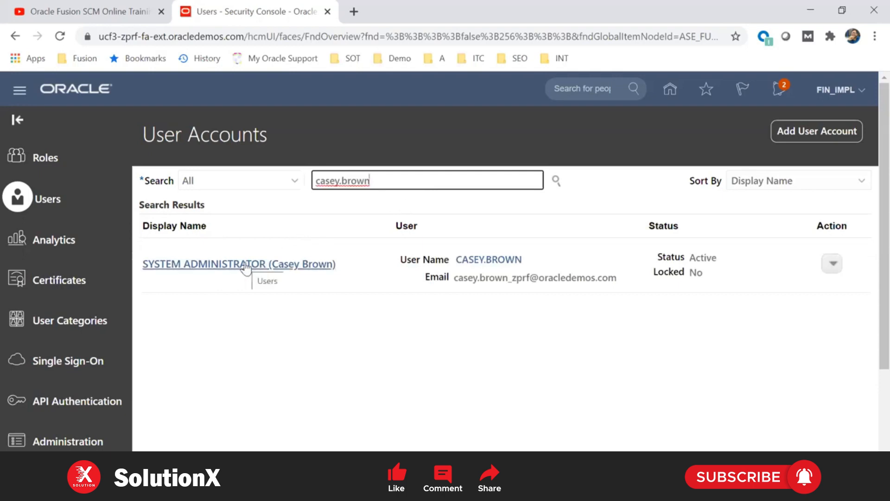
click(238, 263)
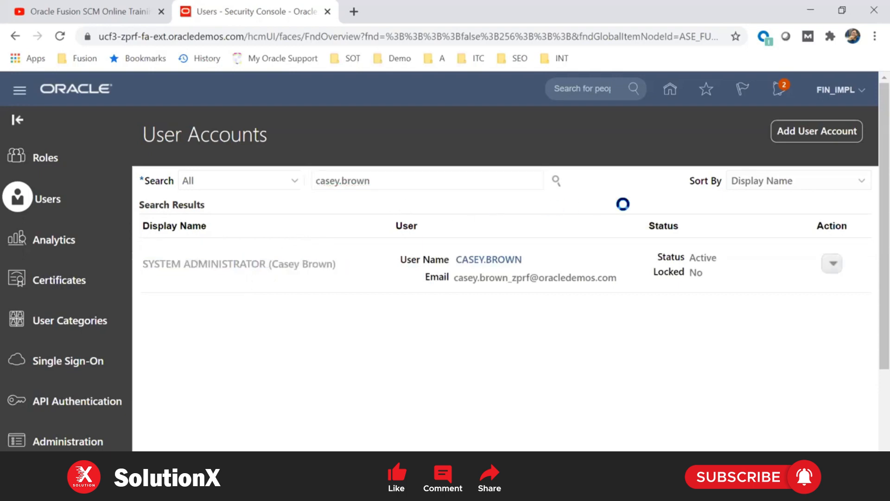
click(238, 263)
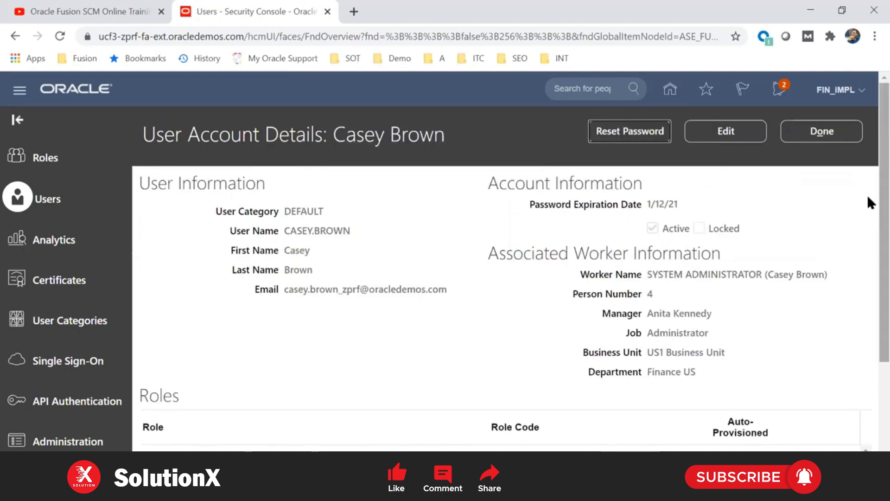
click(630, 131)
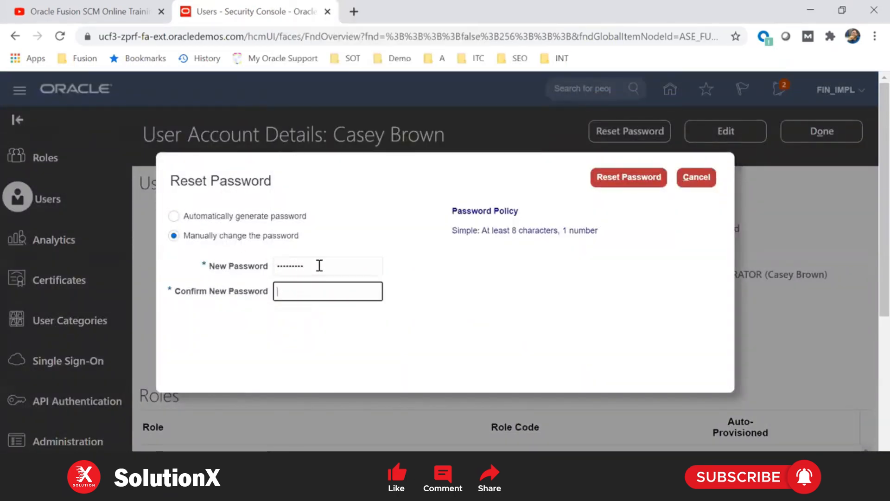
click(328, 290)
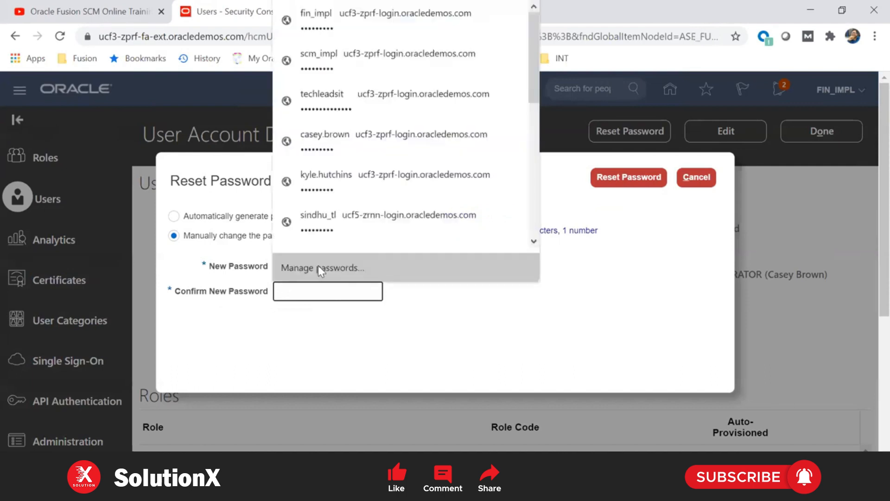
click(393, 141)
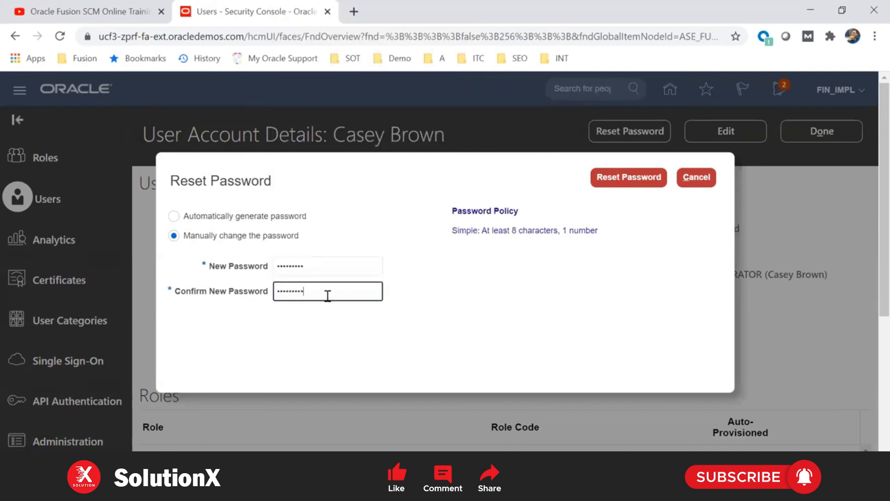
click(628, 177)
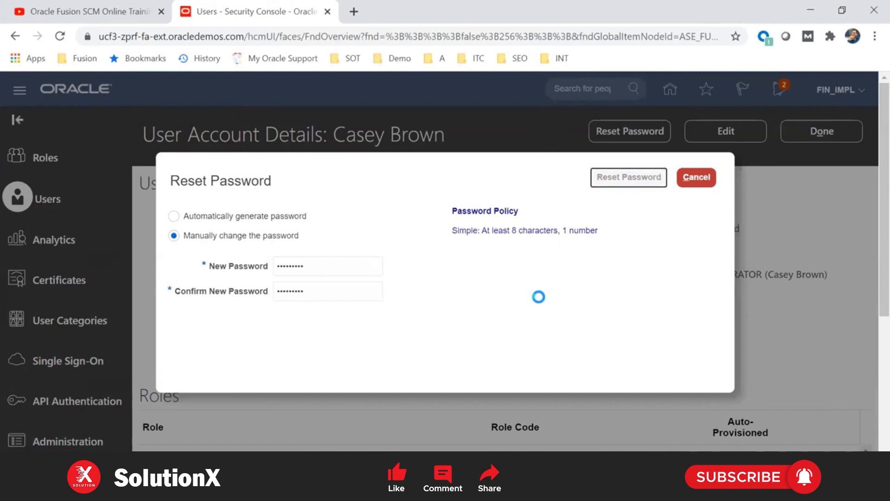
click(629, 177)
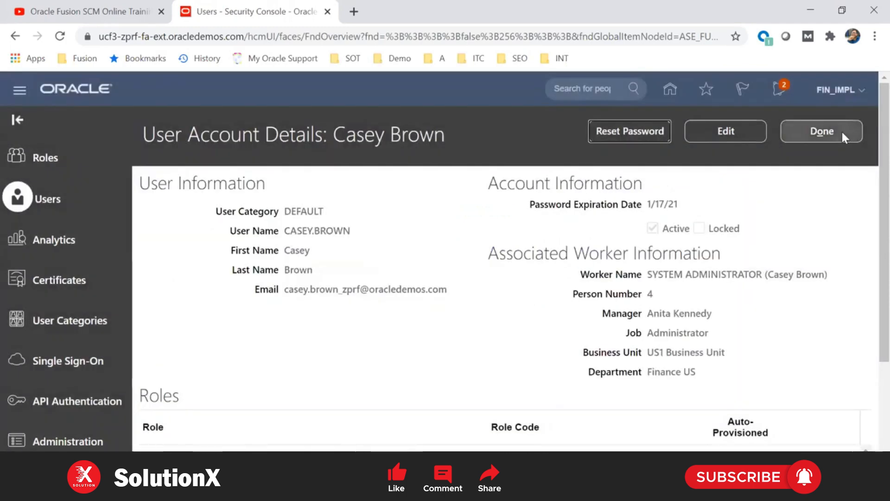
click(821, 131)
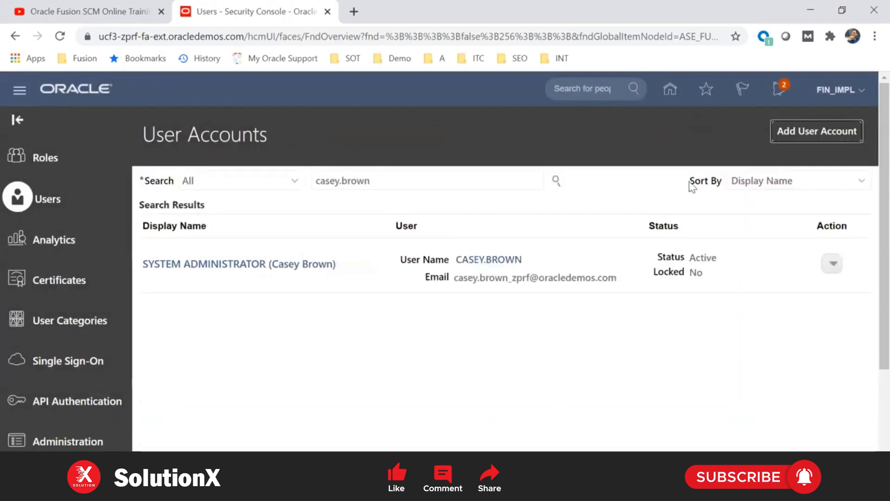
mouse_move(634, 190)
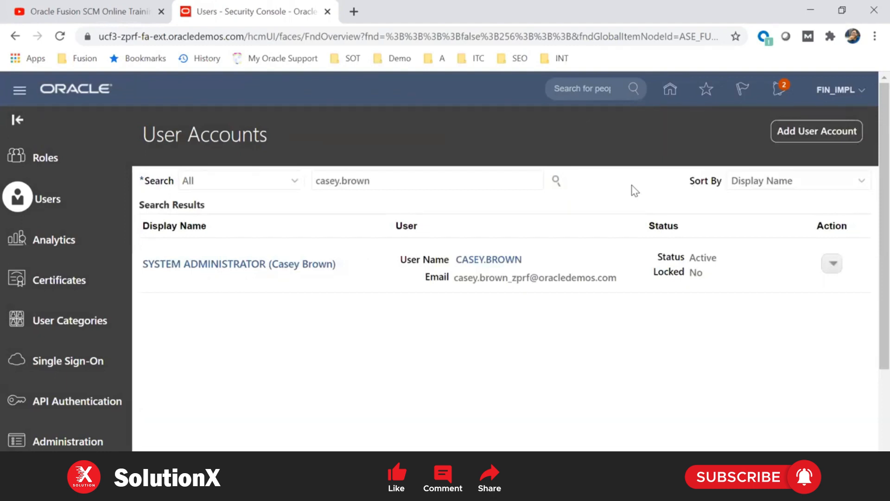
mouse_move(863, 97)
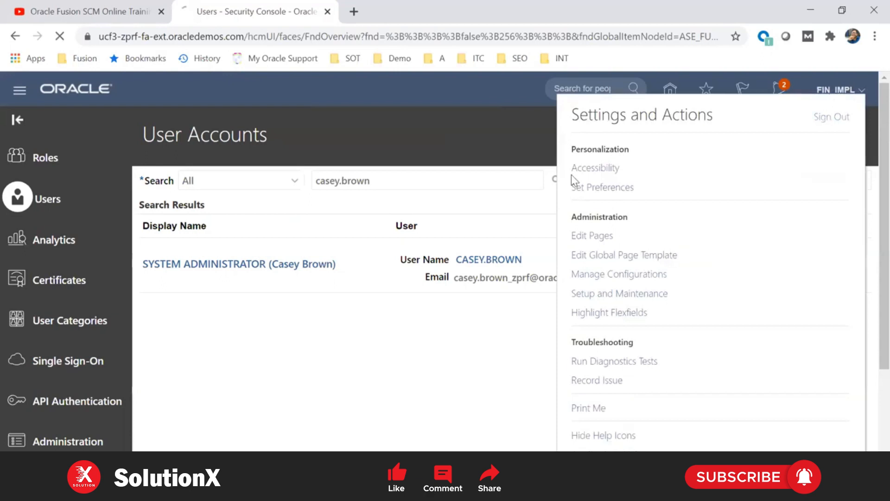
click(832, 116)
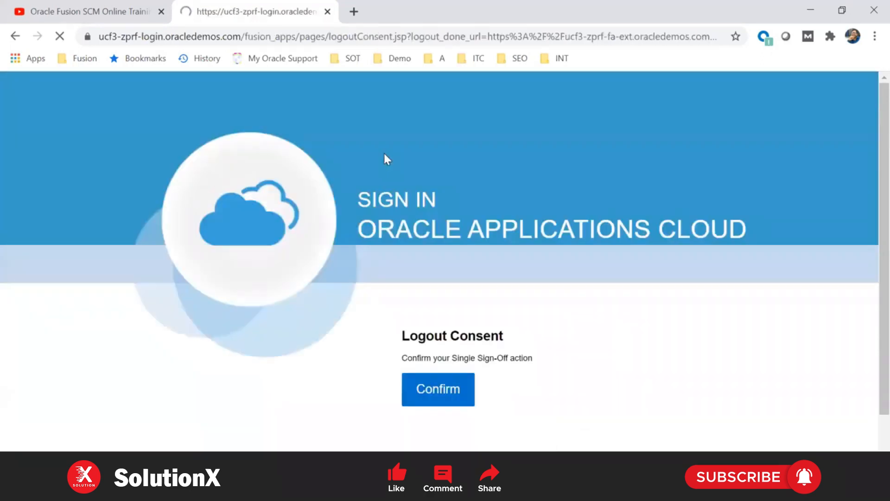
click(438, 389)
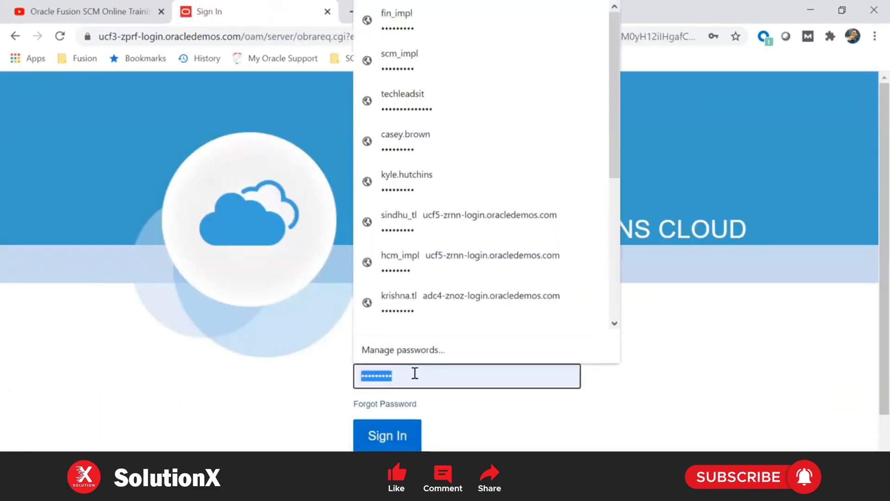
click(405, 141)
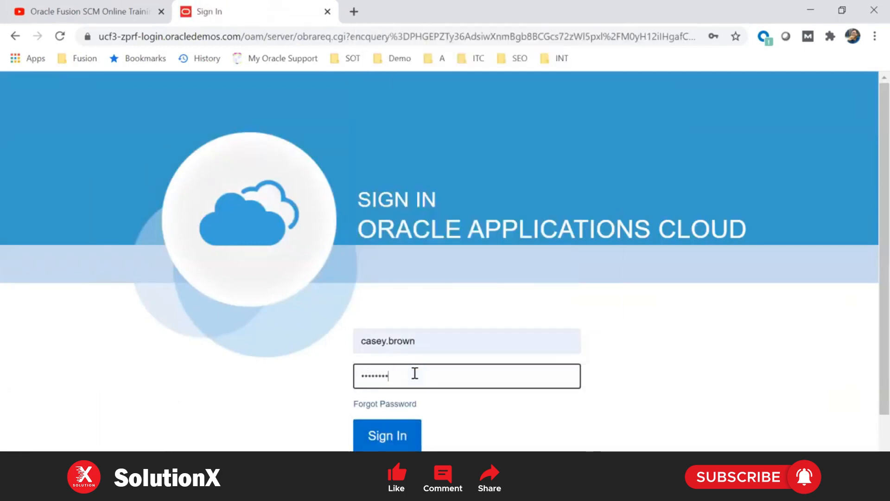
click(387, 435)
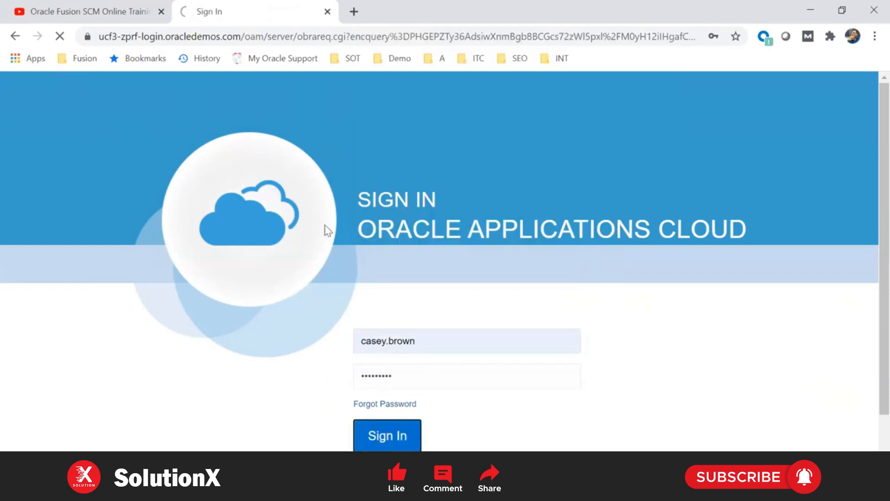
click(387, 435)
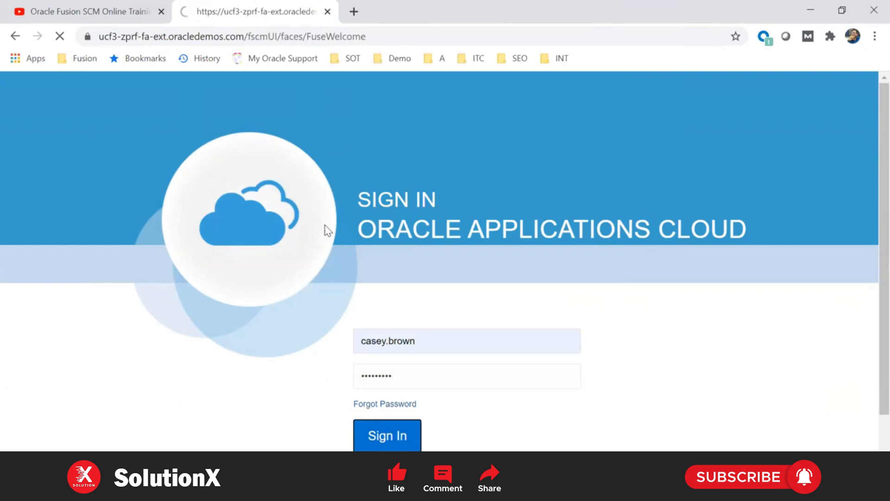
click(388, 435)
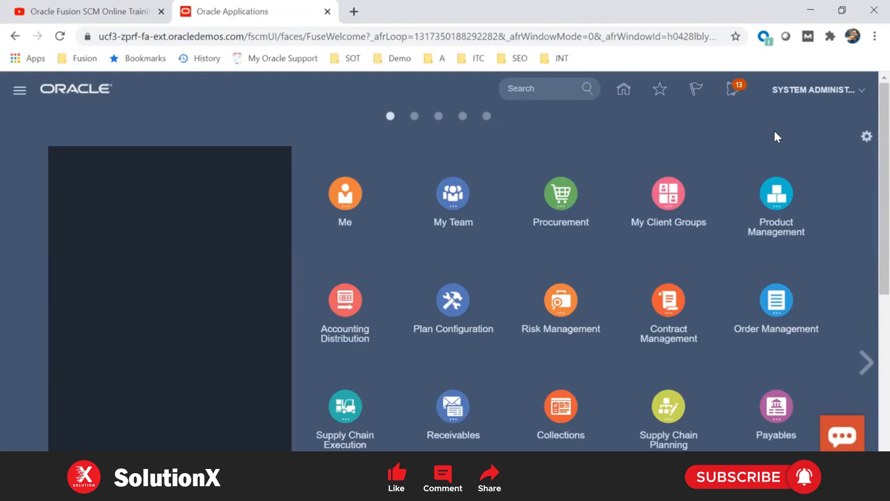
mouse_move(712, 152)
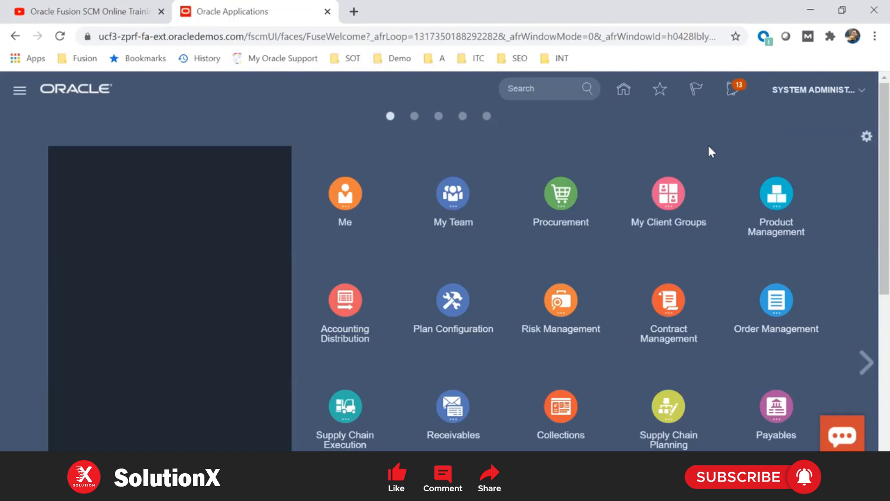
mouse_move(538, 111)
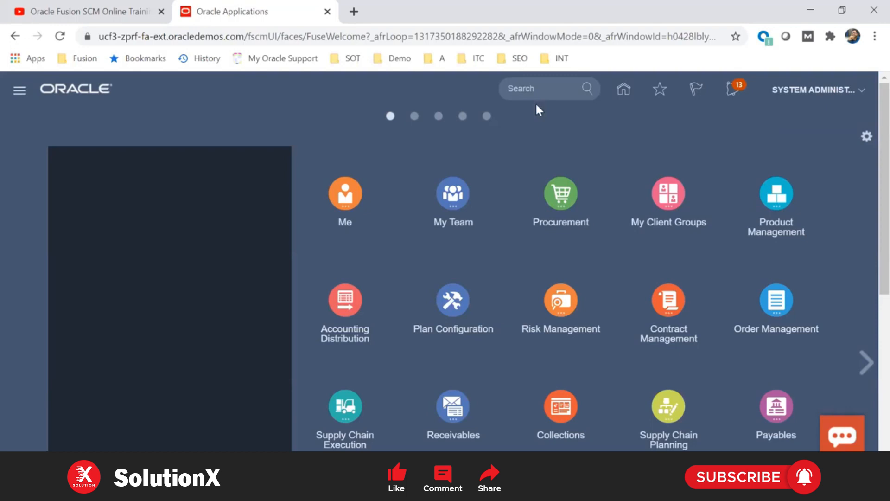
mouse_move(589, 148)
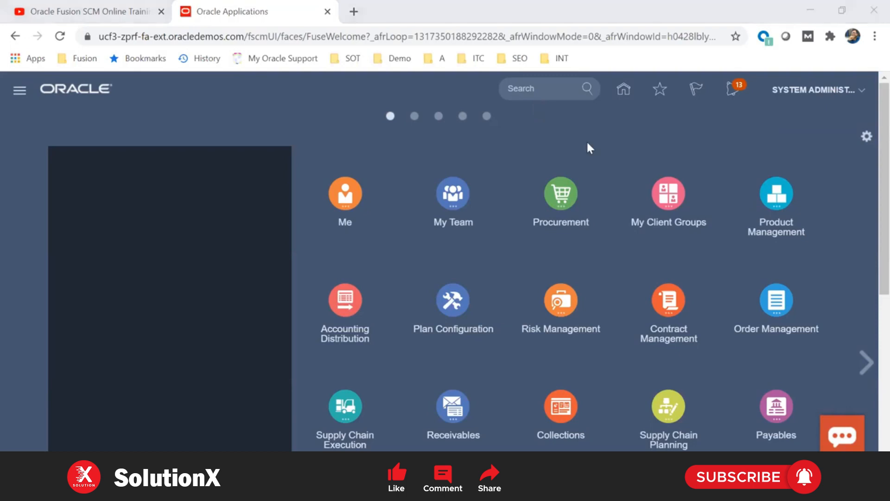
mouse_move(623, 137)
text(oracle fusion procurement ta)
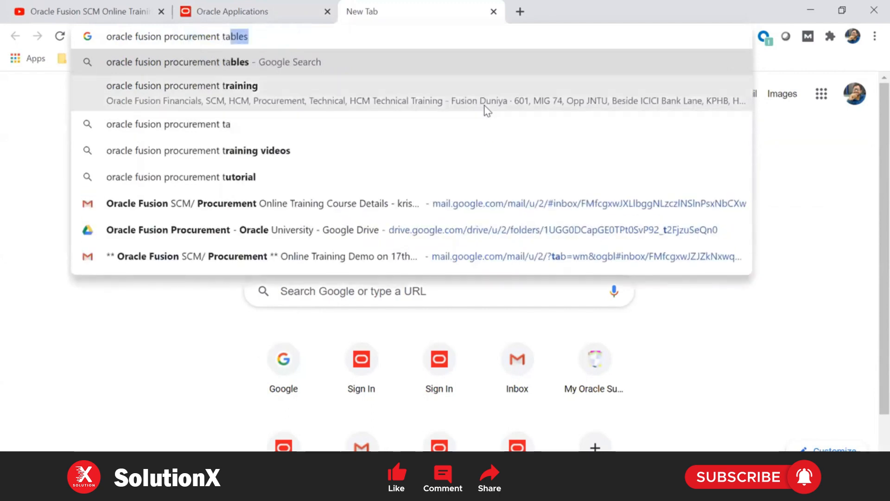
Search 'oracle fusion hcm tables 20c' and open Tables and Views for HCM in a new tab
text(20c)
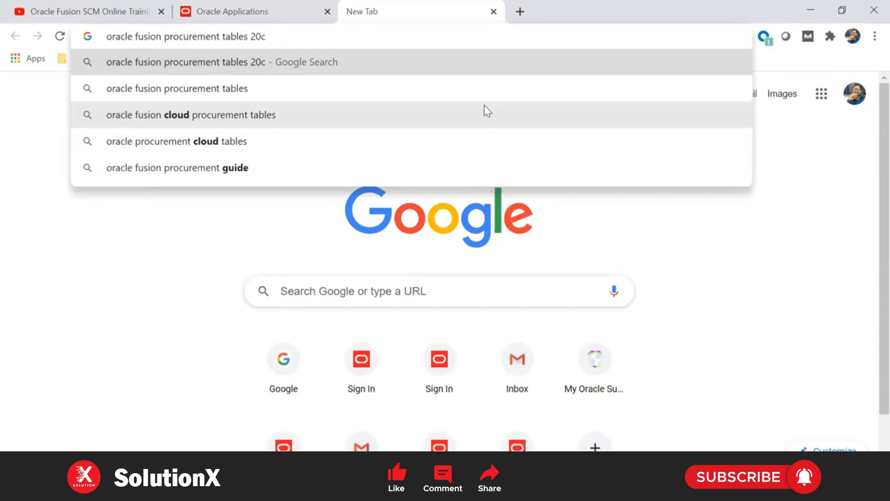
text(tables+20c&aqs=chrom...)
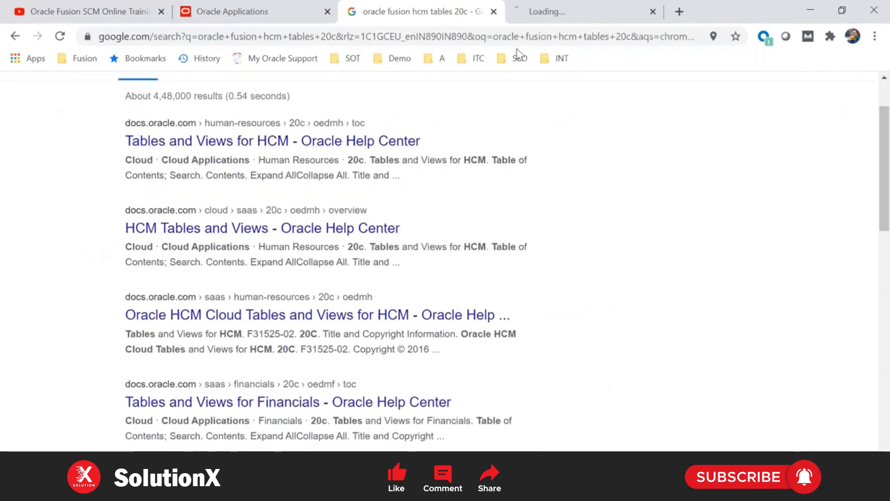
click(273, 141)
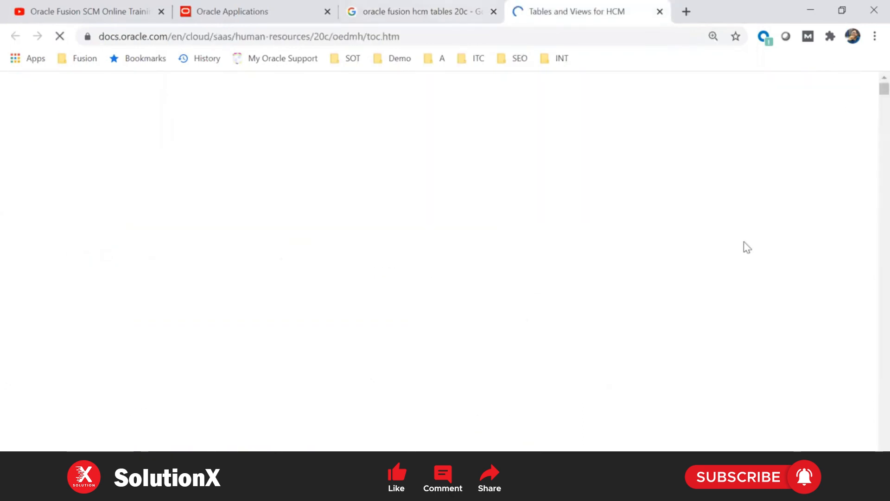
click(420, 11)
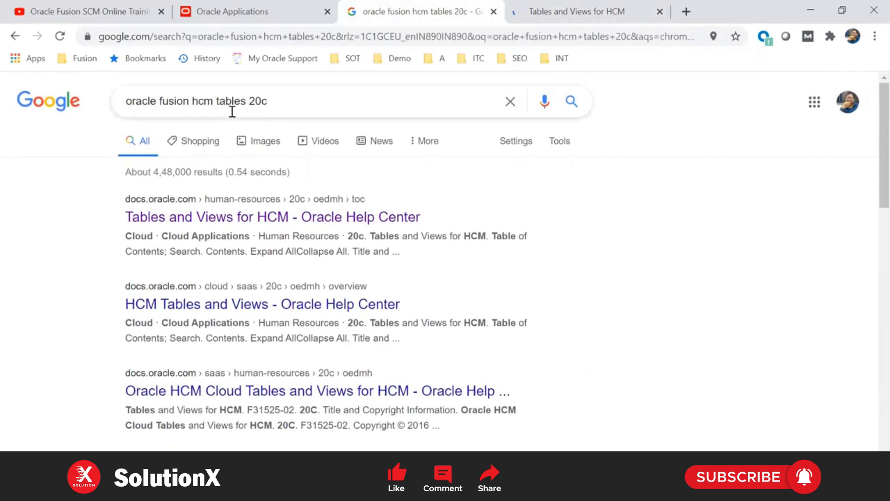
Change the query to 'oracle fusion hcm rest api 20c' and run the search
click(228, 101)
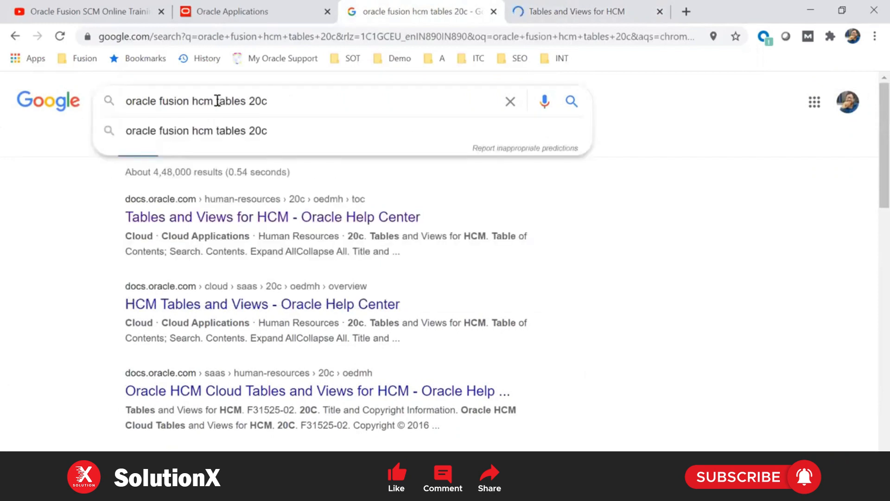
text(rest api)
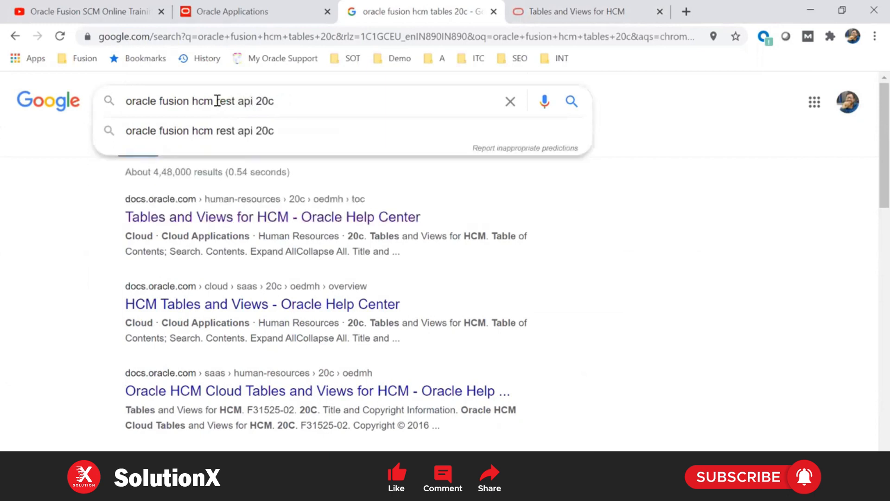
click(199, 131)
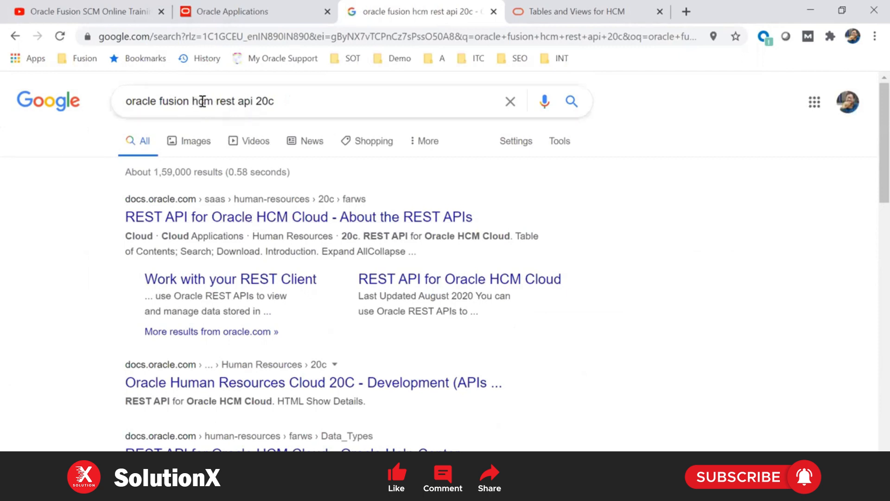
double_click(203, 101)
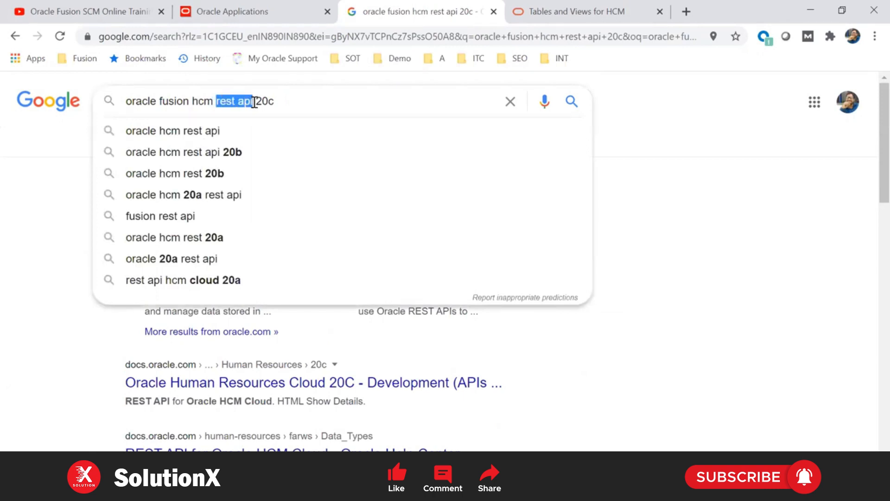
mouse_move(311, 100)
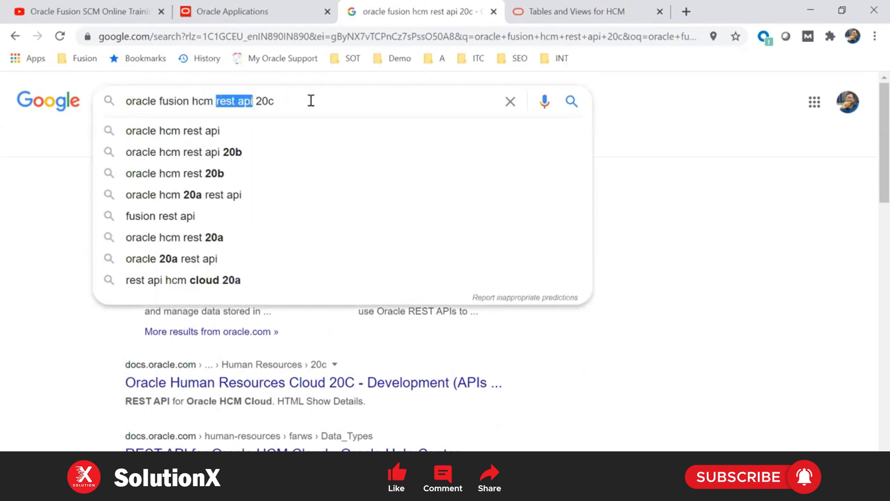
In the HCM tables guide, expand 8 Global Human Resources and its Tables, then scroll the list
click(577, 11)
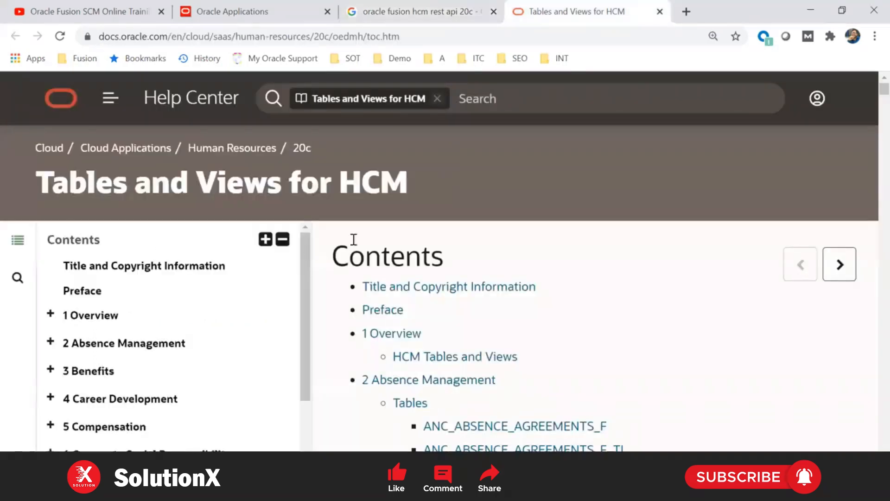
mouse_move(685, 301)
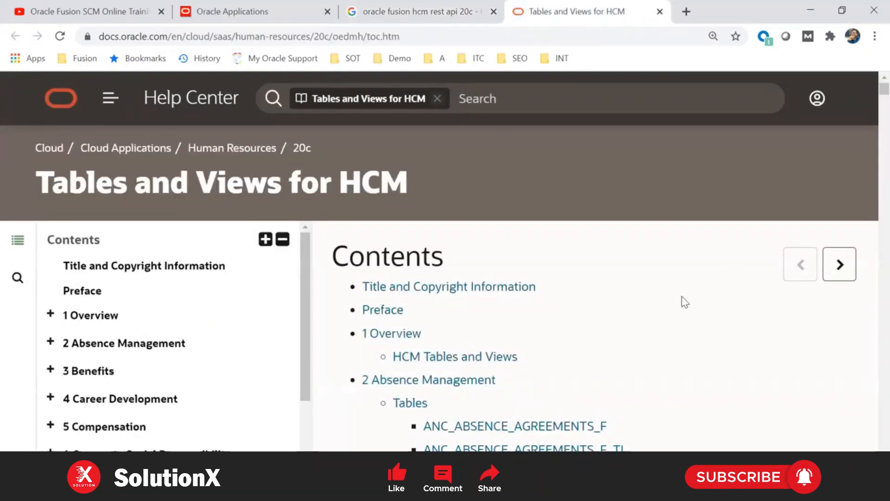
scroll(down, 3)
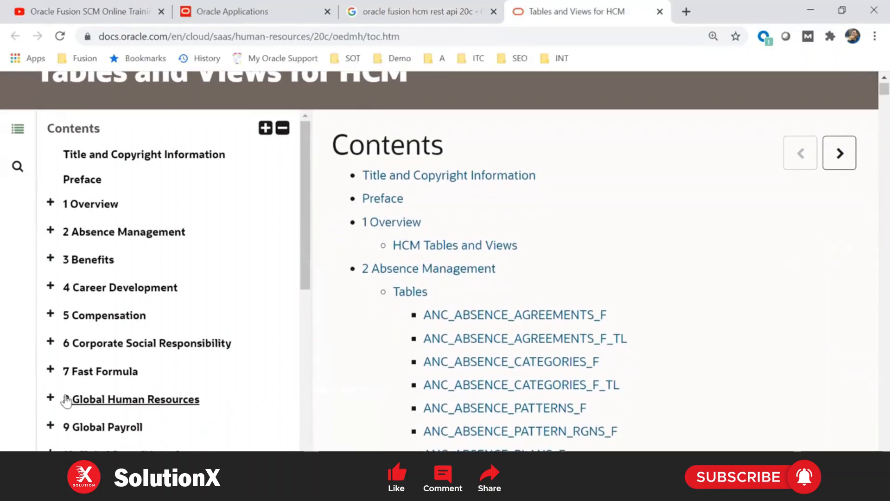
click(49, 399)
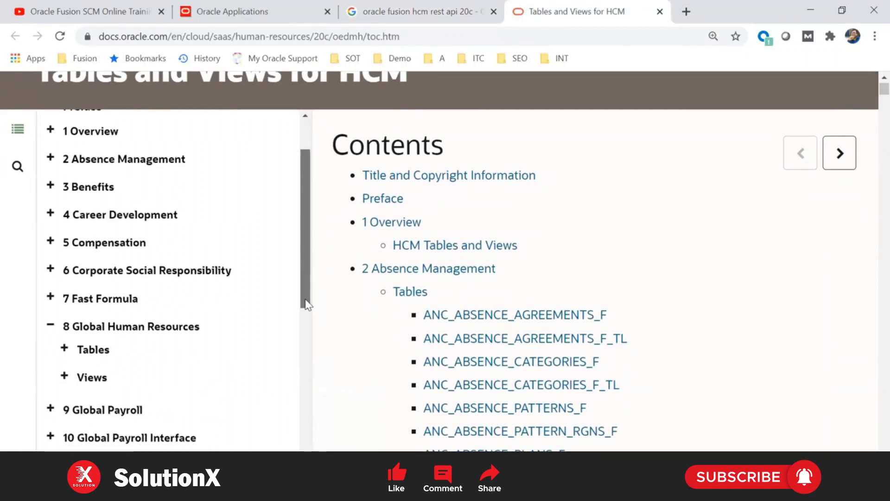
click(64, 349)
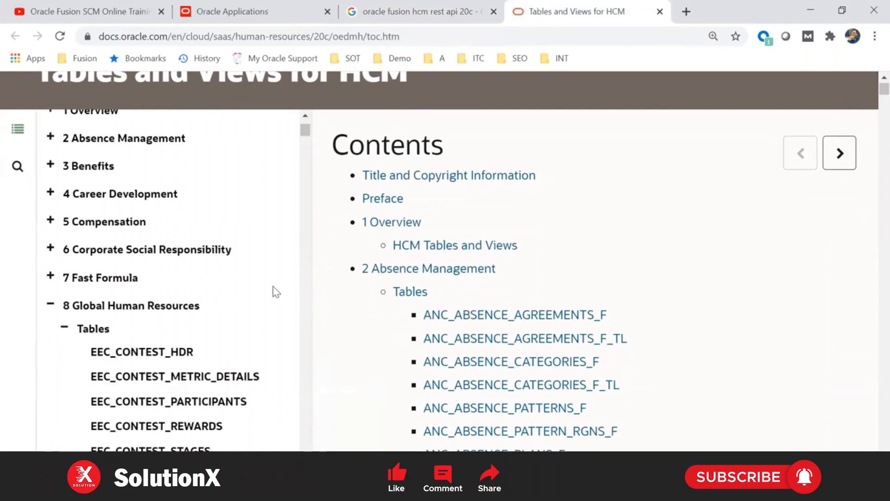
scroll(down, 3)
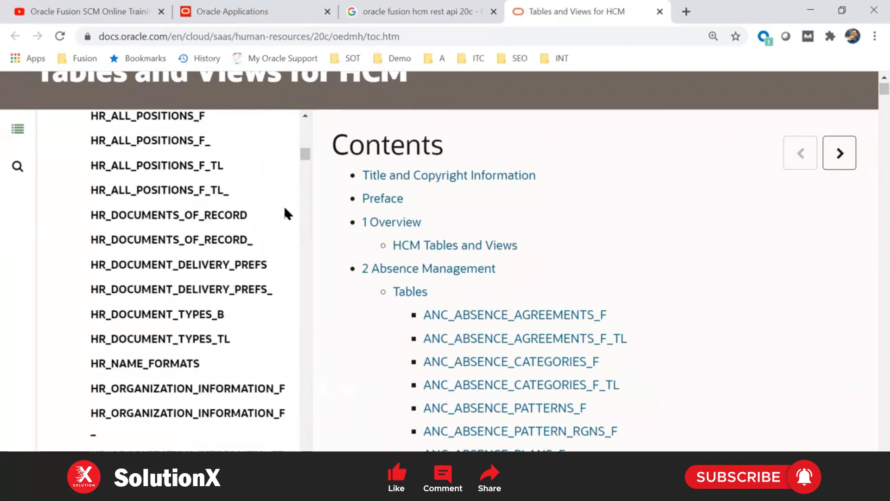
scroll(down, 3)
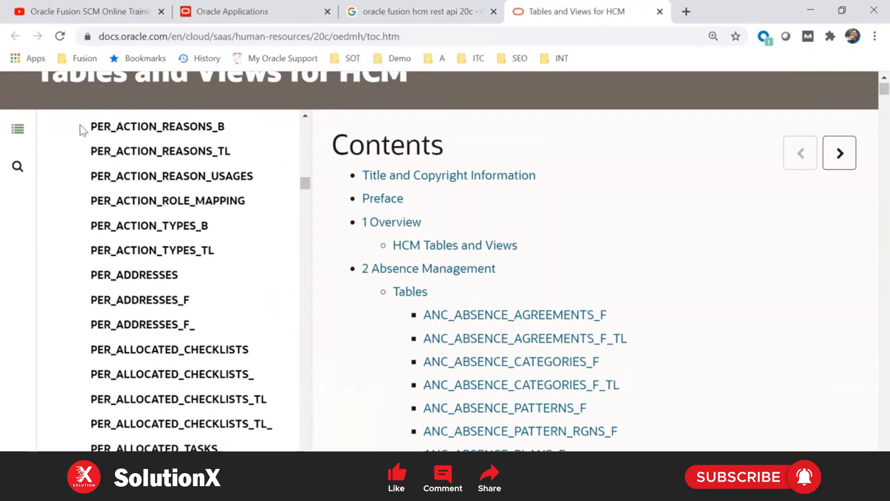
mouse_move(287, 380)
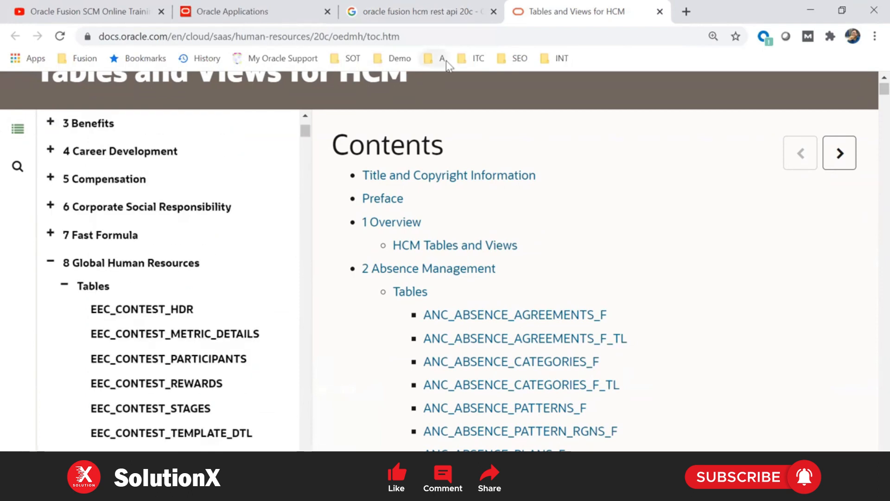
Open the REST API for Oracle HCM Cloud guide and expand the Employees resource
click(420, 11)
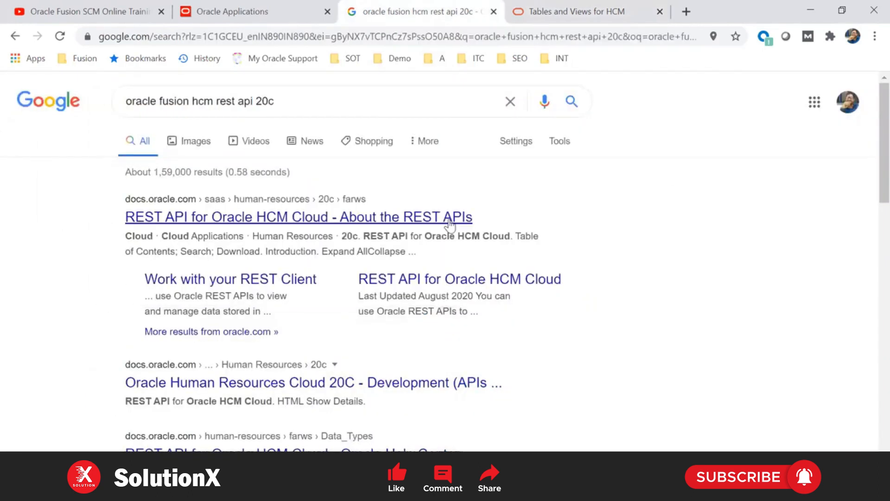
click(298, 217)
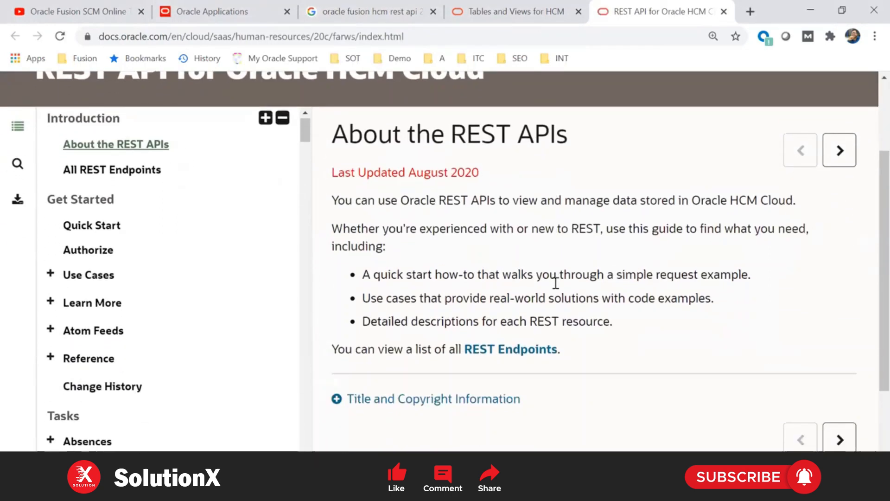
scroll(down, 3)
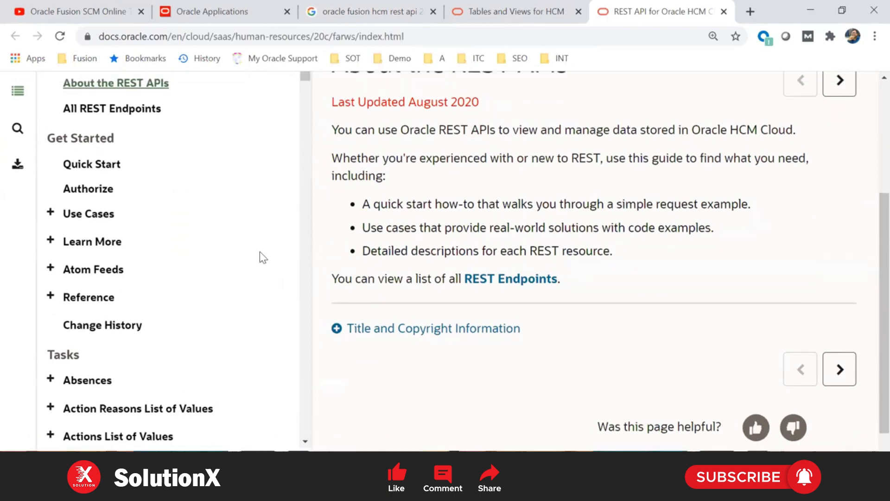
scroll(down, 3)
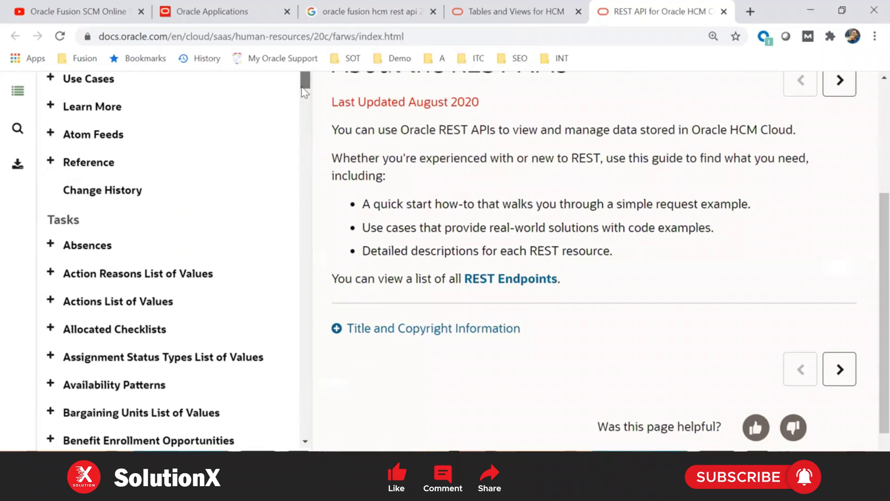
scroll(down, 3)
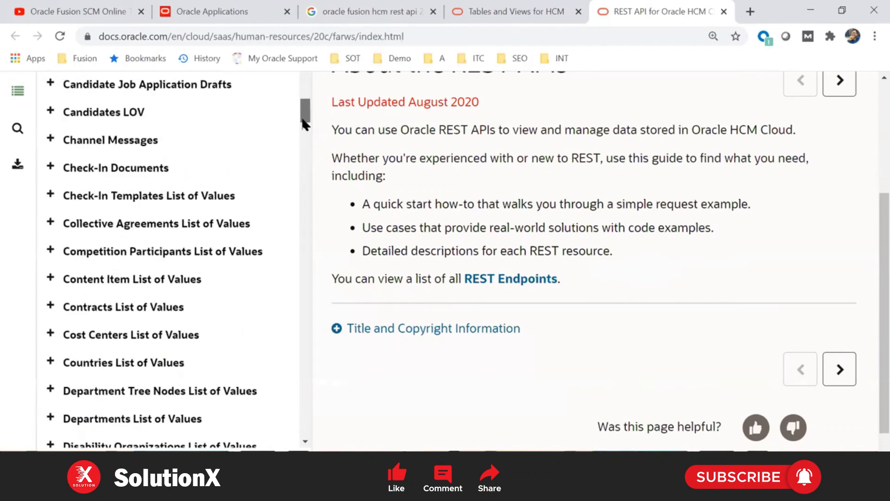
scroll(down, 3)
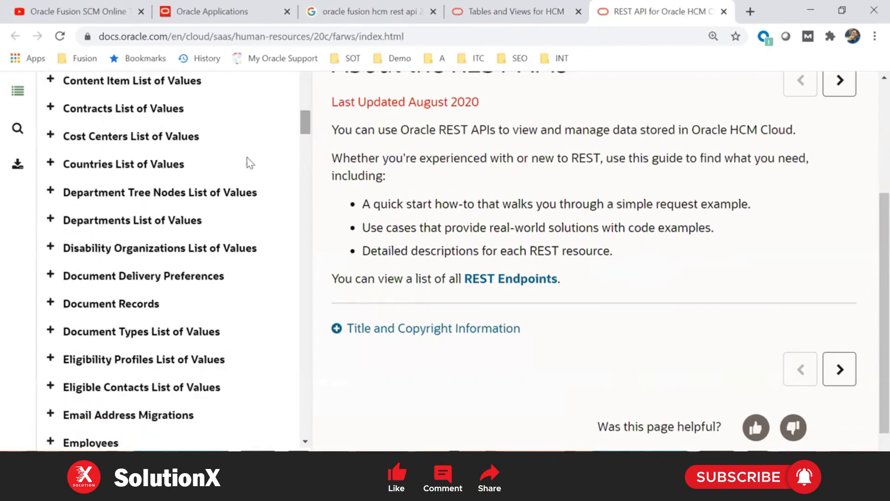
mouse_move(322, 154)
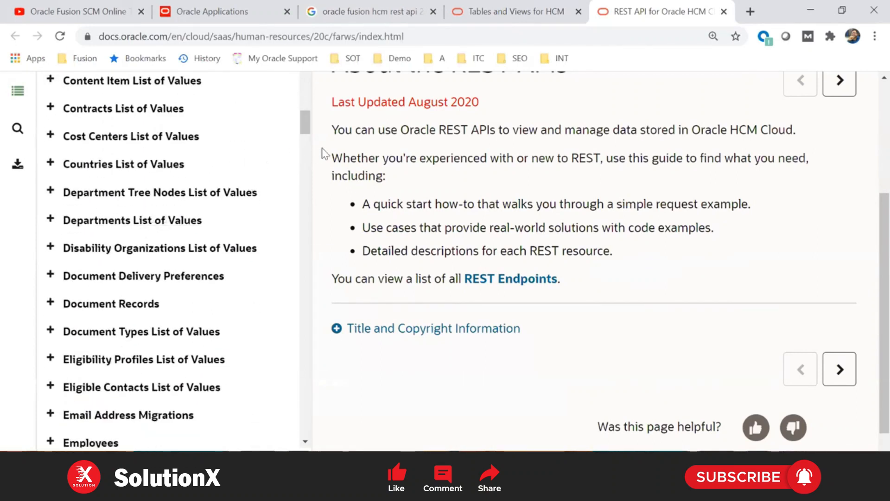
scroll(down, 3)
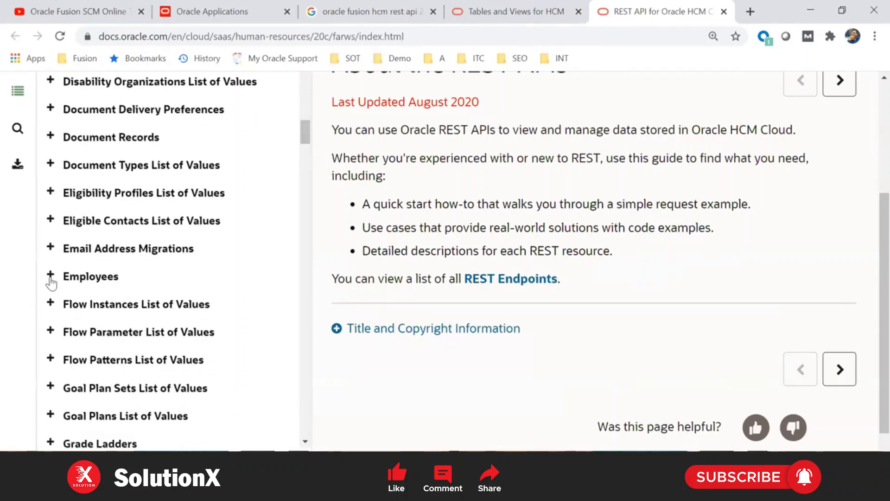
click(50, 276)
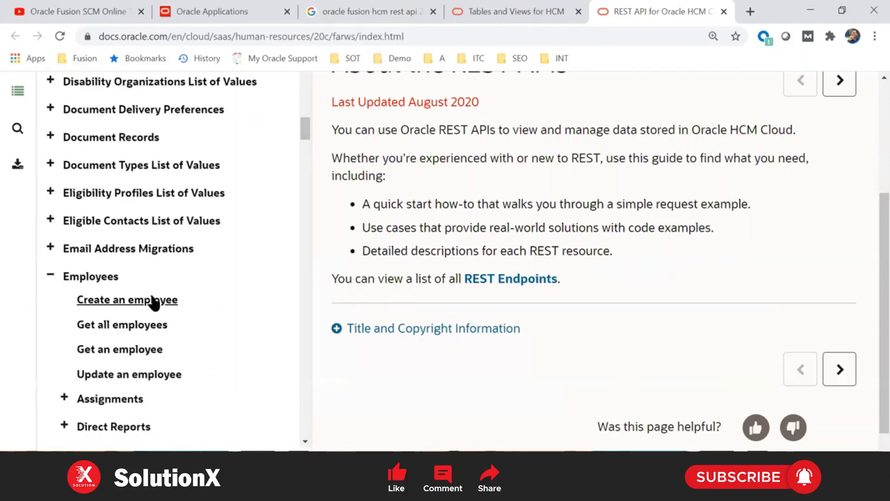
Open Create an employee and scroll through its Request and Response tables to Examples
click(127, 299)
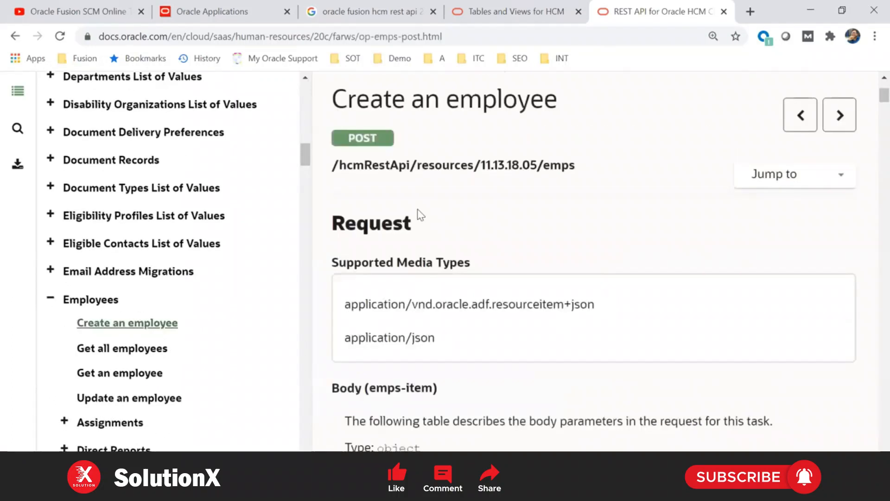
scroll(down, 3)
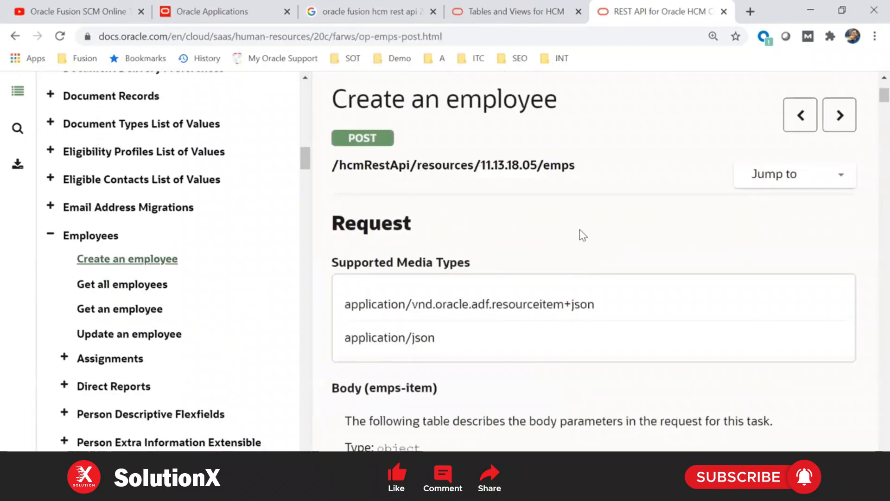
scroll(down, 3)
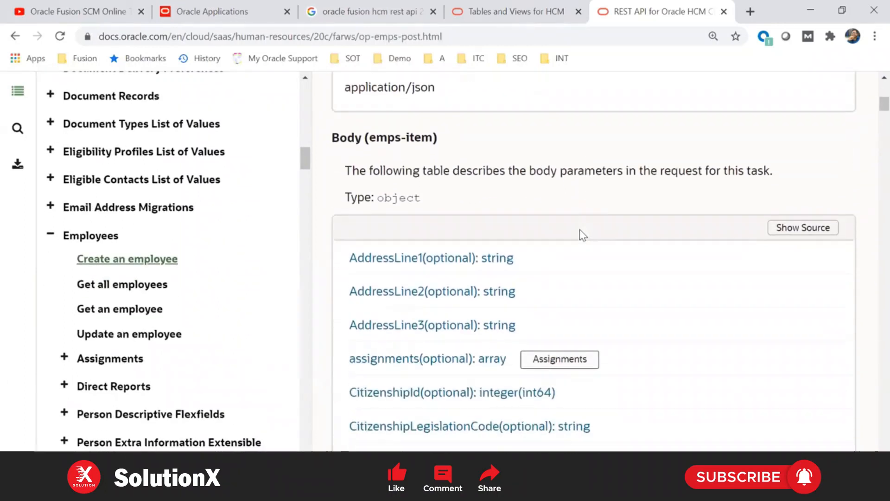
scroll(down, 3)
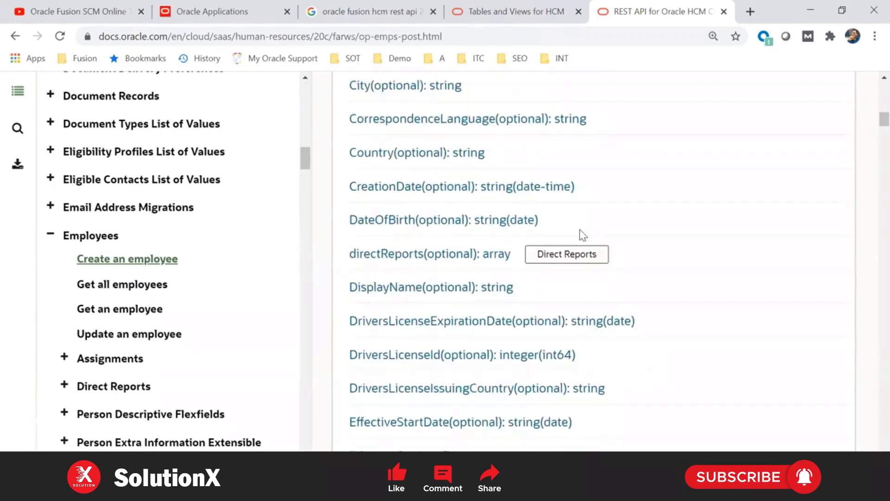
scroll(down, 3)
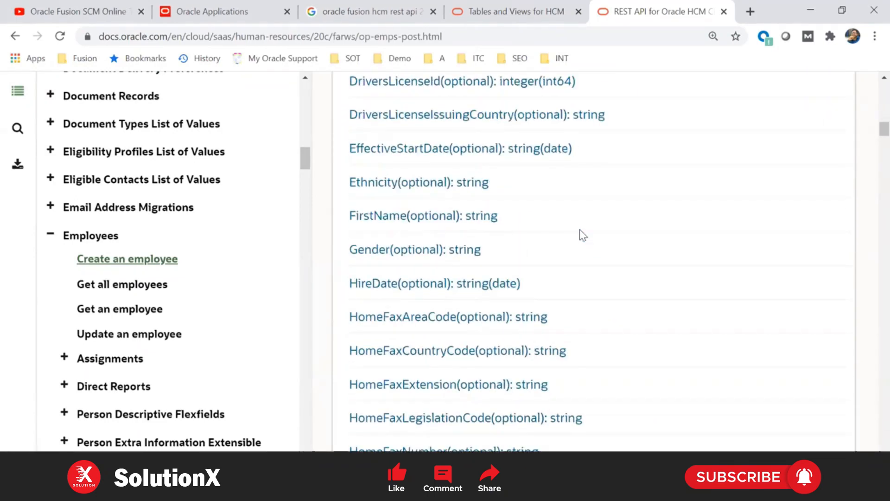
scroll(down, 3)
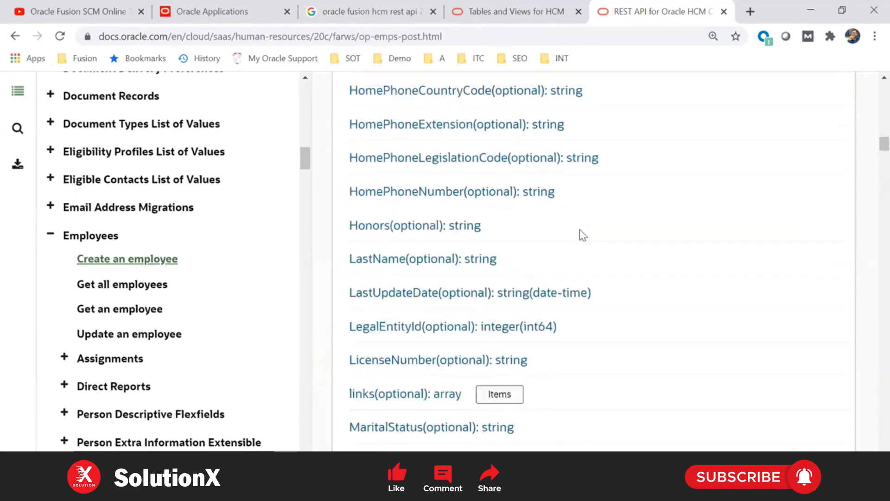
scroll(down, 3)
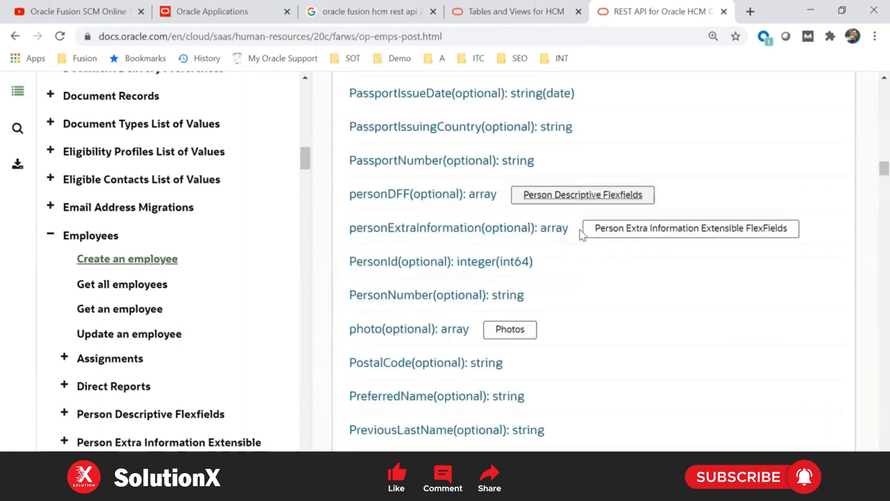
scroll(down, 3)
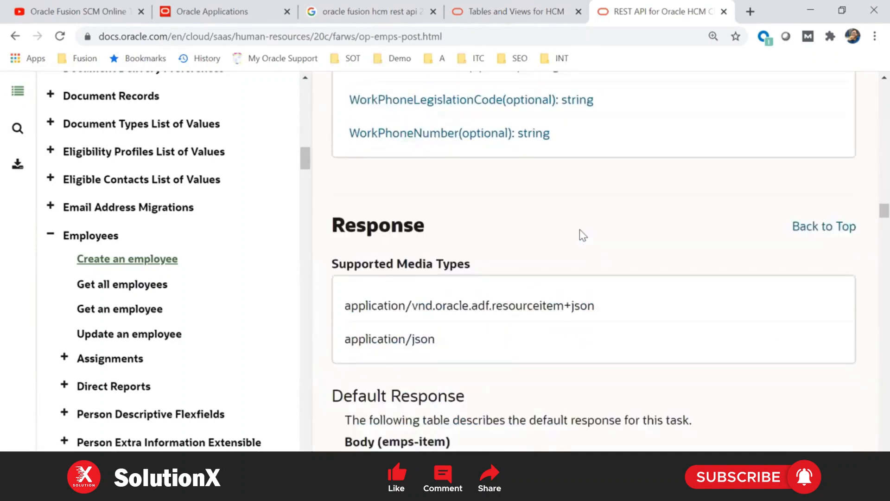
scroll(up, 3)
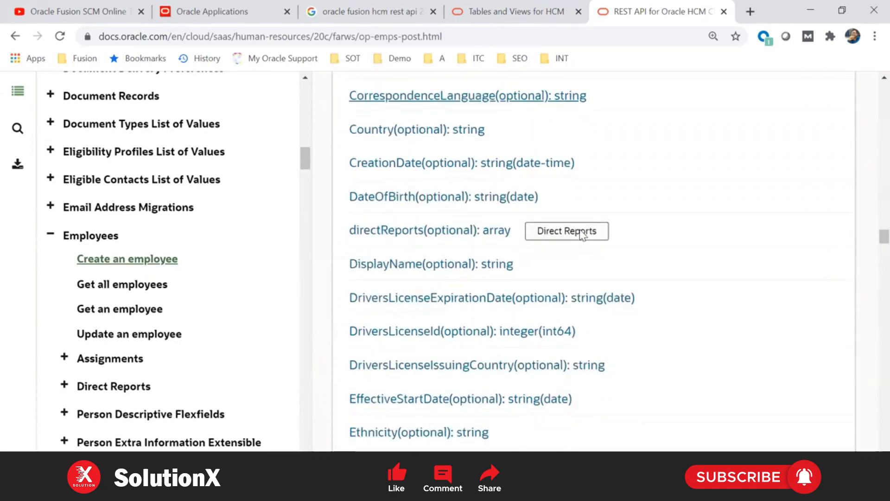
scroll(down, 3)
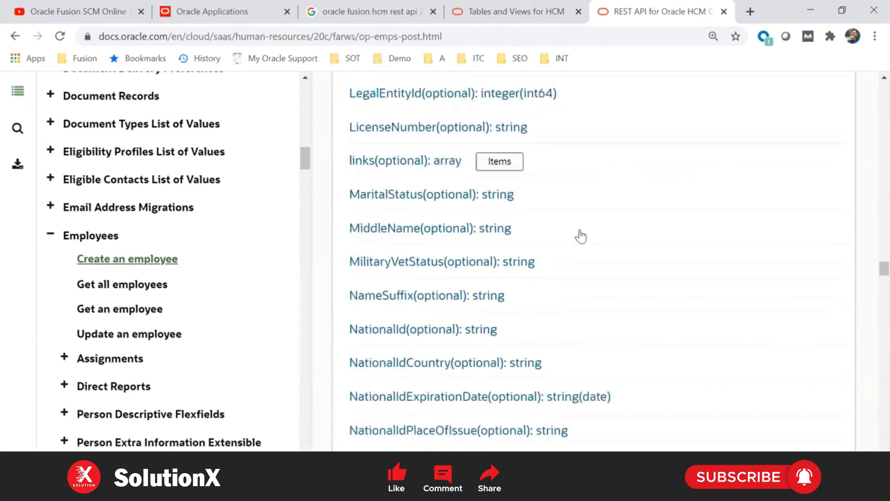
scroll(down, 3)
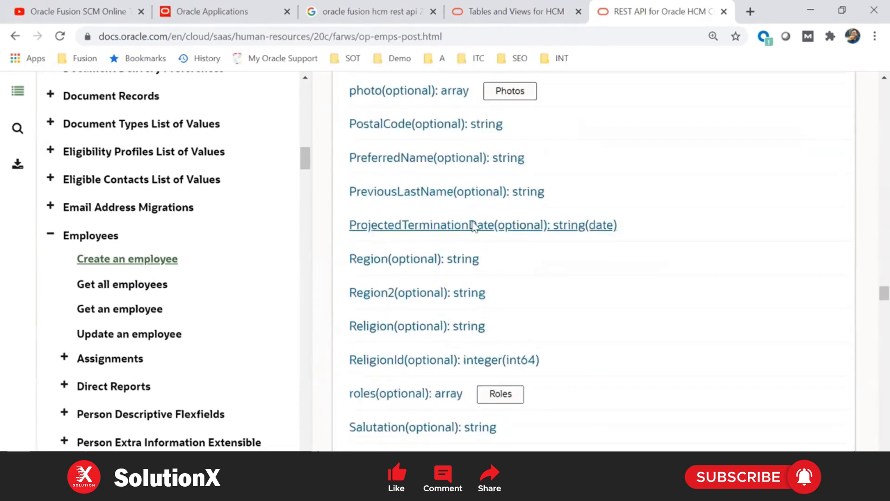
scroll(down, 3)
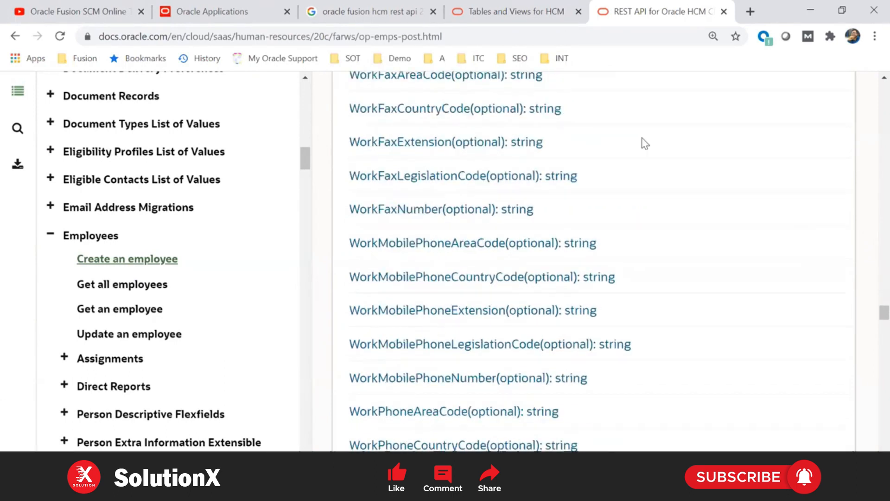
scroll(down, 3)
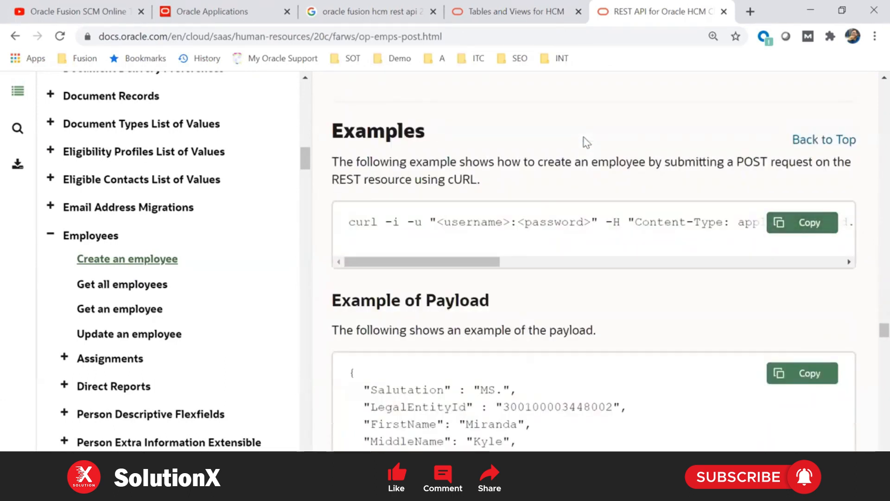
mouse_move(466, 97)
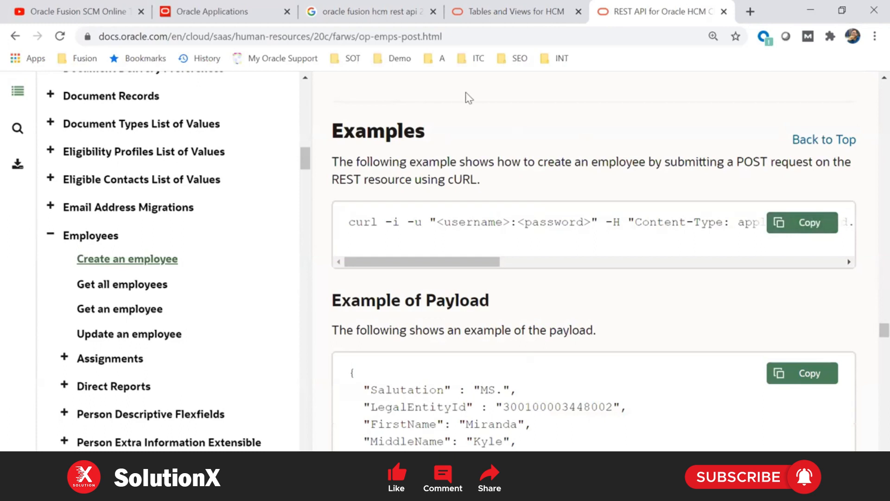
mouse_move(450, 81)
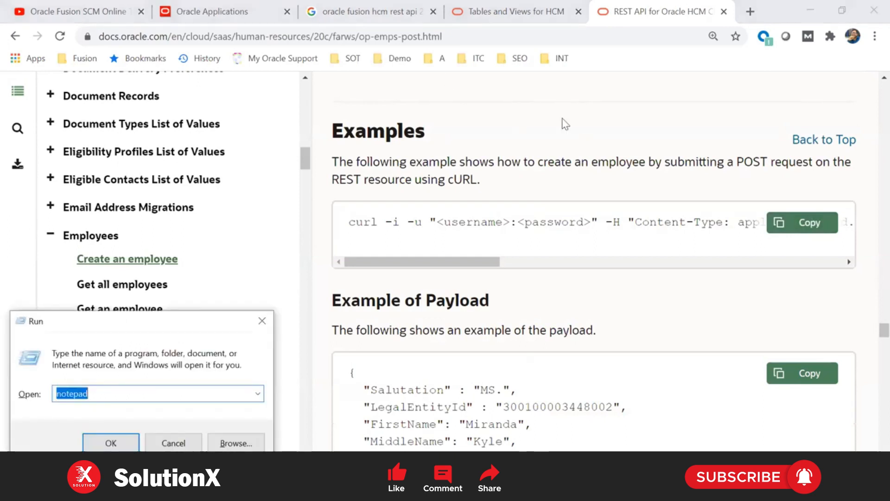
Paste the 'Create an employee' cURL example into a new maximized Notepad note
click(110, 443)
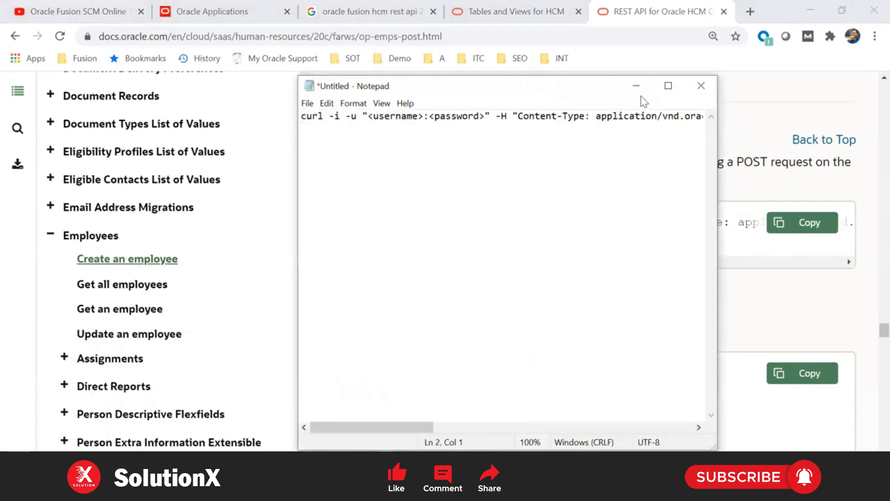
click(668, 86)
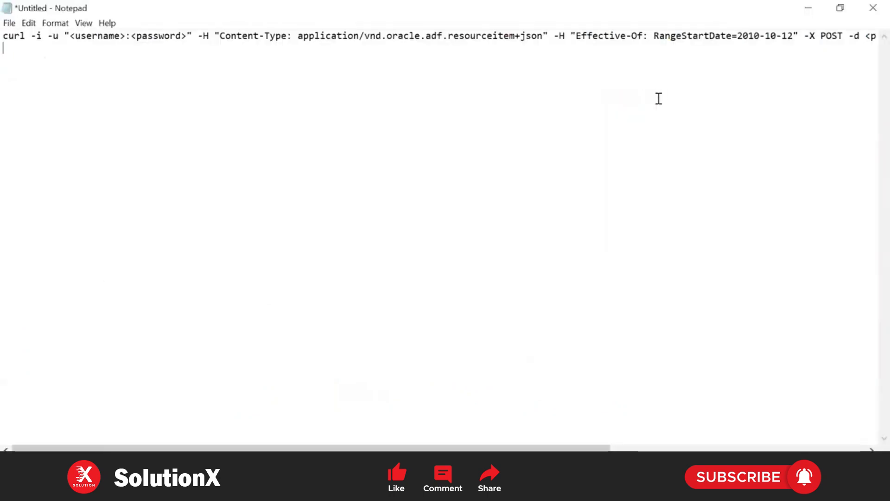
mouse_move(798, 15)
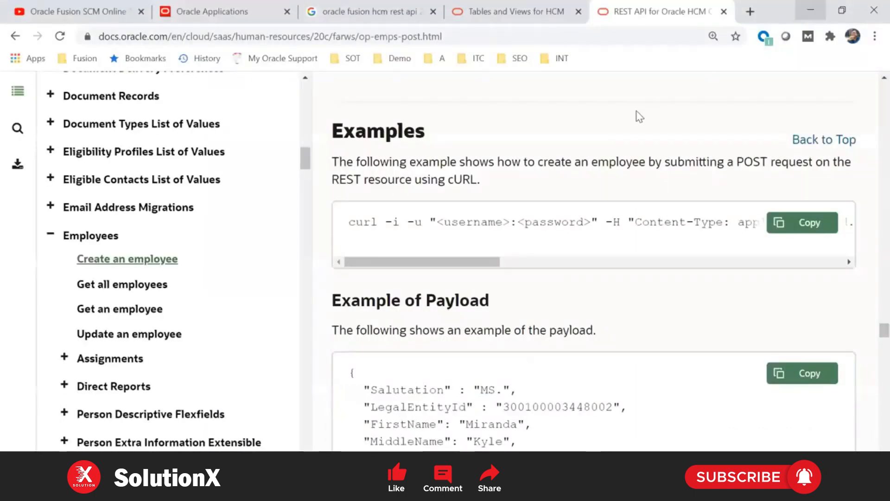
mouse_move(640, 112)
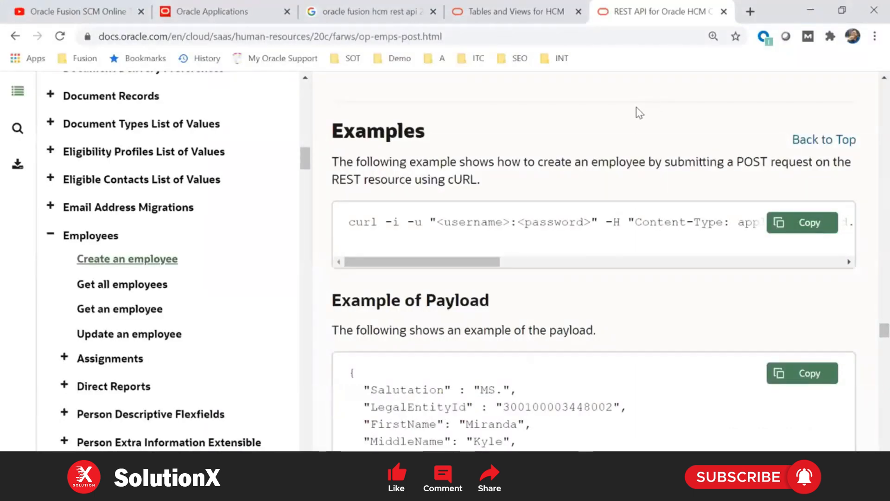